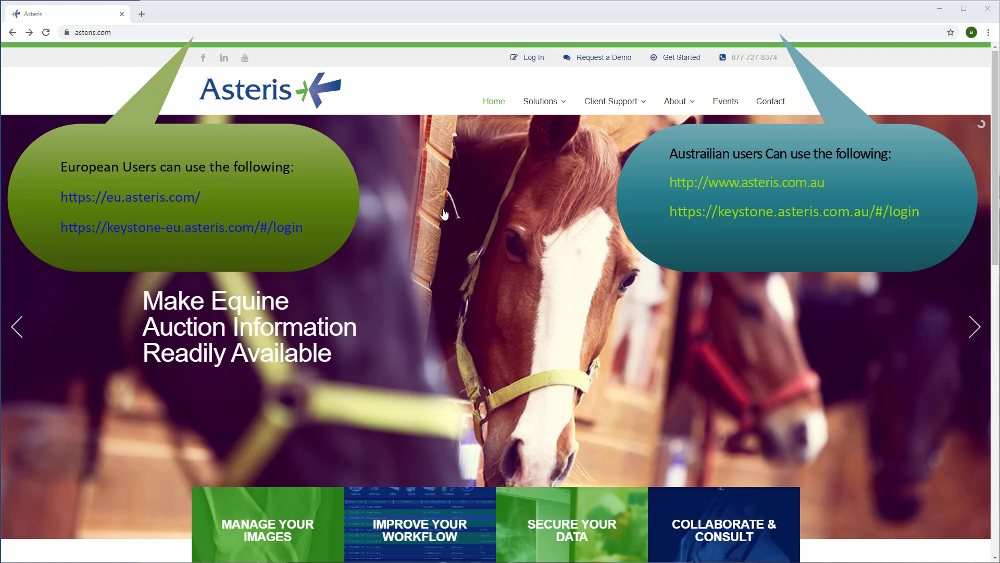
{"action": "mouse_move", "coordinate": [492, 81]}
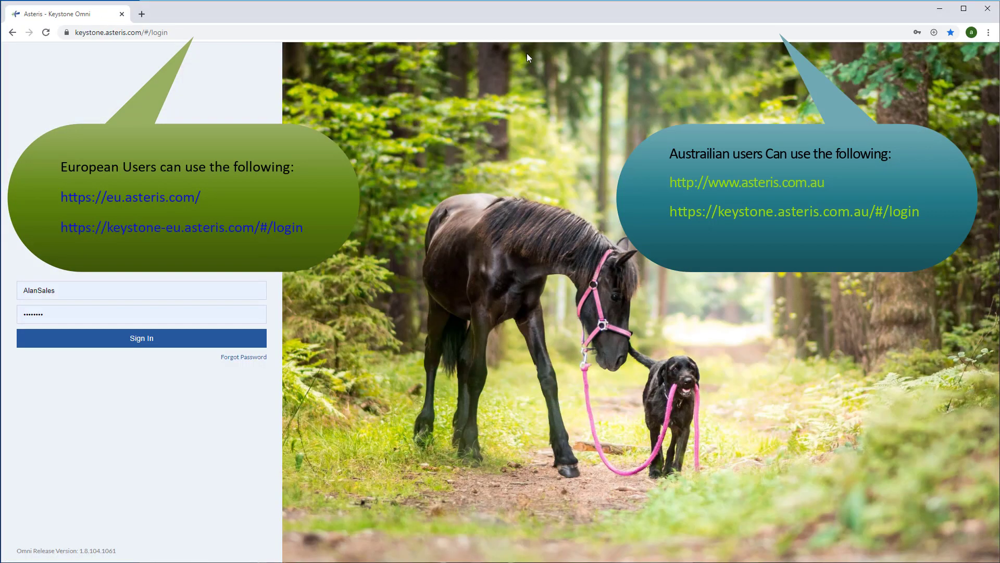
{"action": "mouse_move", "coordinate": [72, 37]}
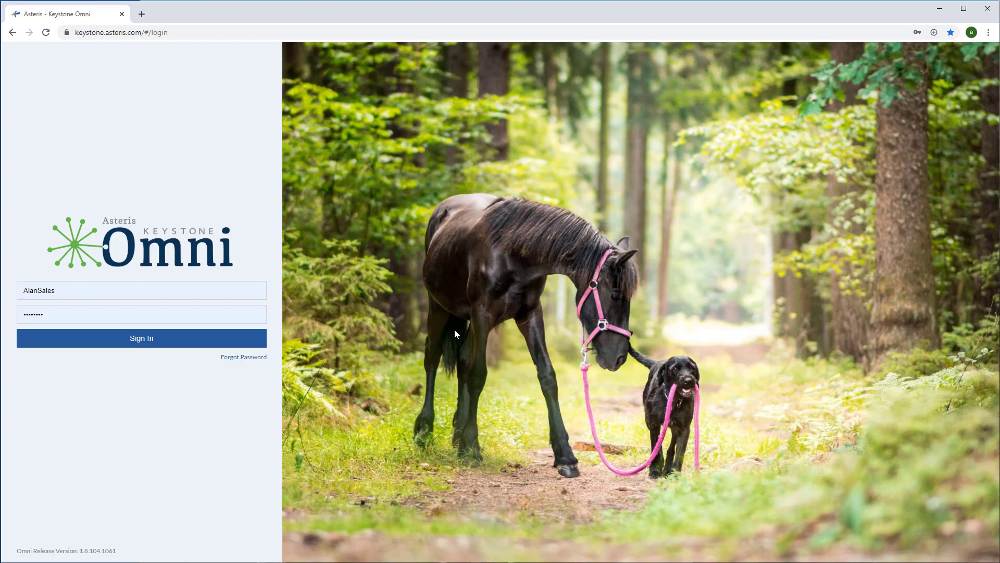
Step: Sign in with the already-filled username and password
{"action": "left_click", "coordinate": [140, 338]}
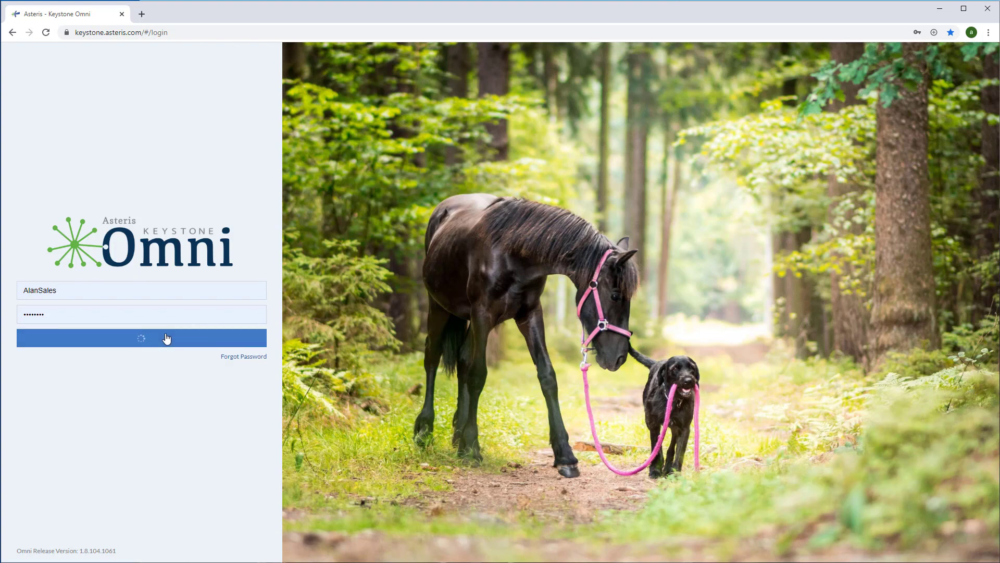
Step: Land on the Studies list and look over the Modalities dropdown without choosing one
{"action": "left_click", "coordinate": [141, 337]}
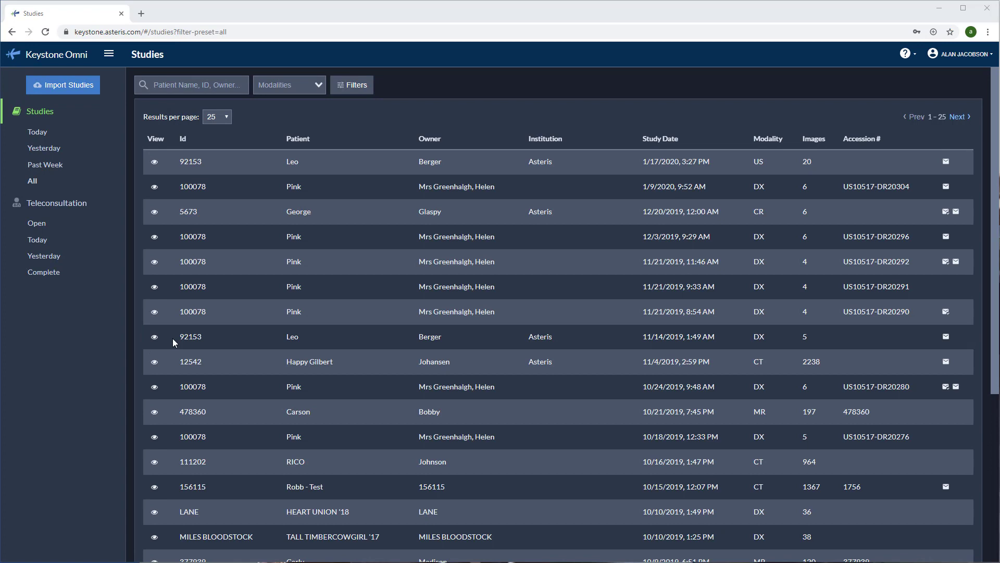
{"action": "left_click", "coordinate": [192, 84]}
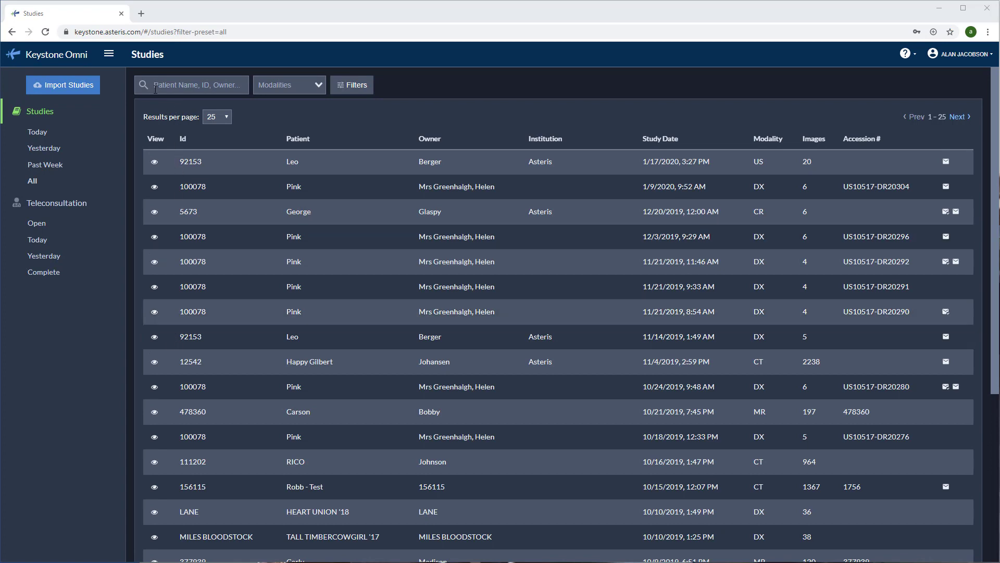
{"action": "left_click", "coordinate": [289, 84]}
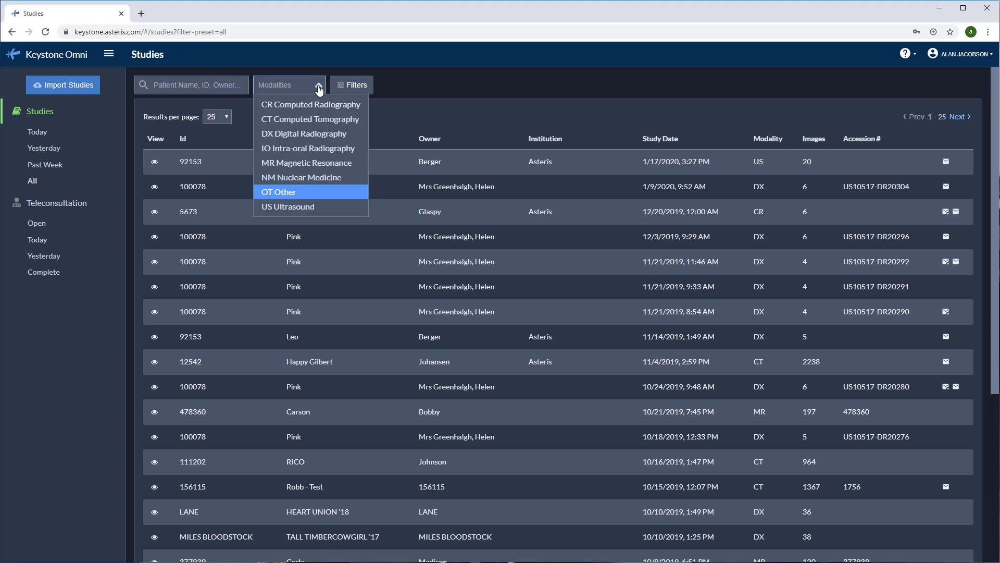
{"action": "left_click", "coordinate": [319, 85]}
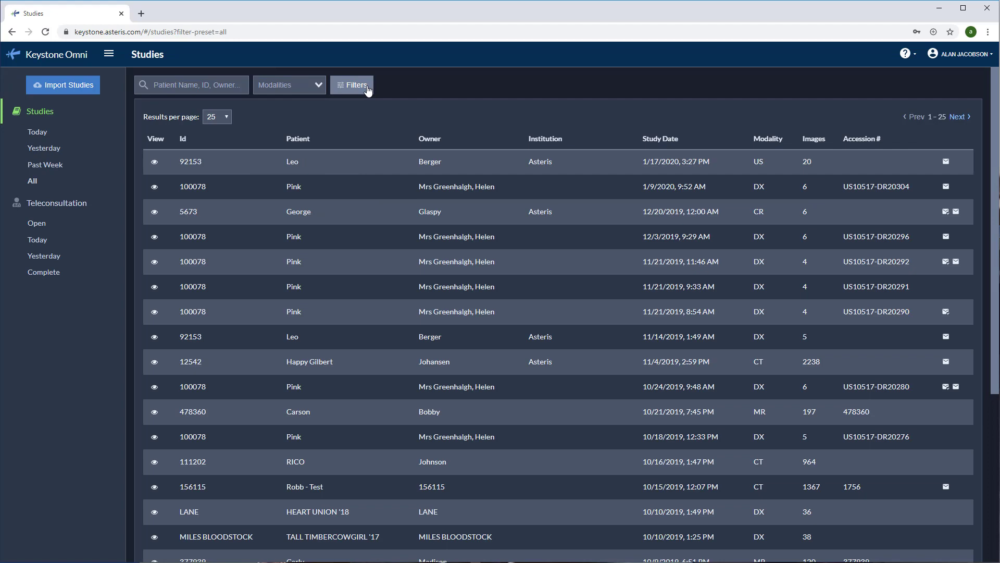
Step: Review the Filters panel's Start Date and Modalities fields, then leave all filters unapplied
{"action": "left_click", "coordinate": [351, 84]}
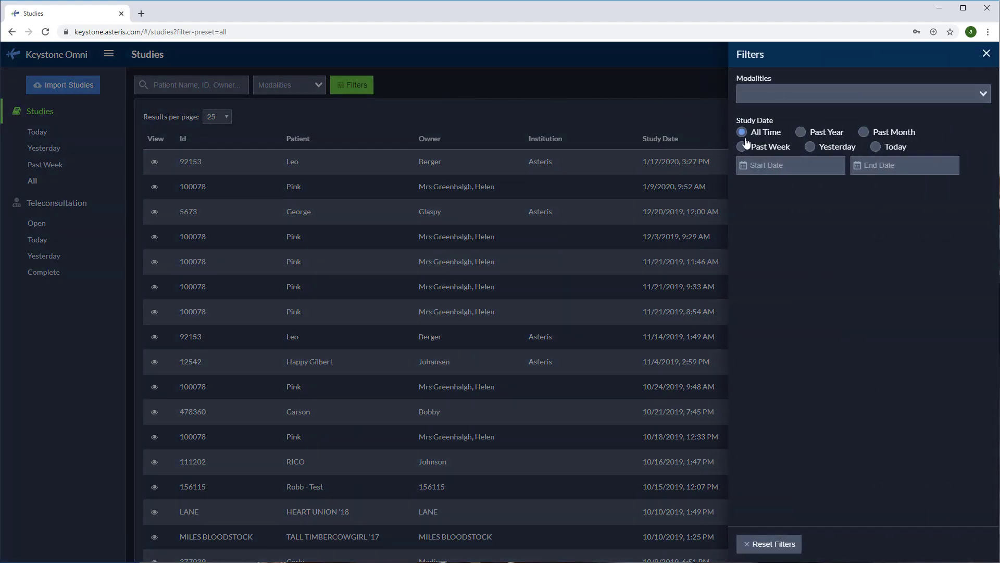
{"action": "left_click", "coordinate": [789, 164]}
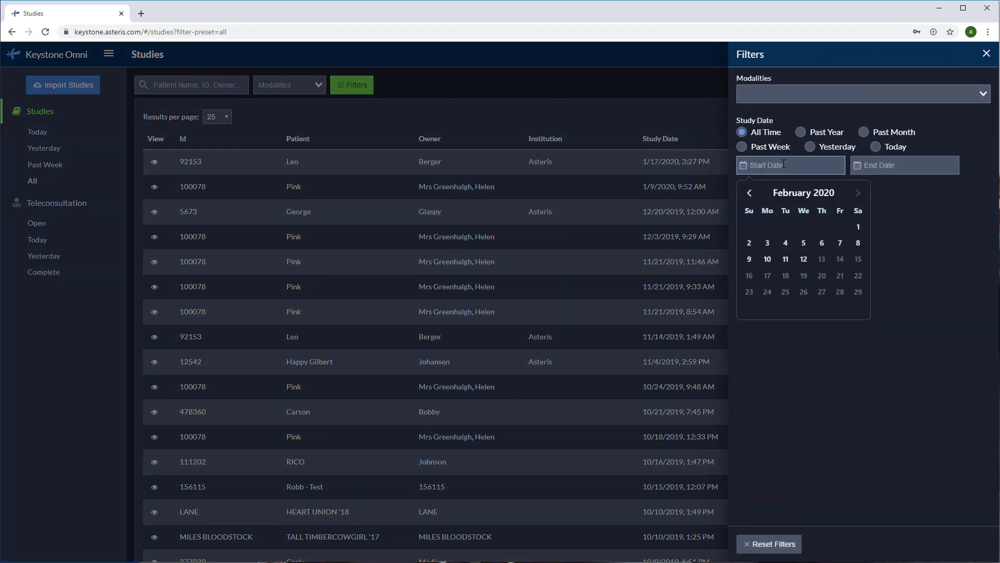
{"action": "left_click", "coordinate": [903, 164]}
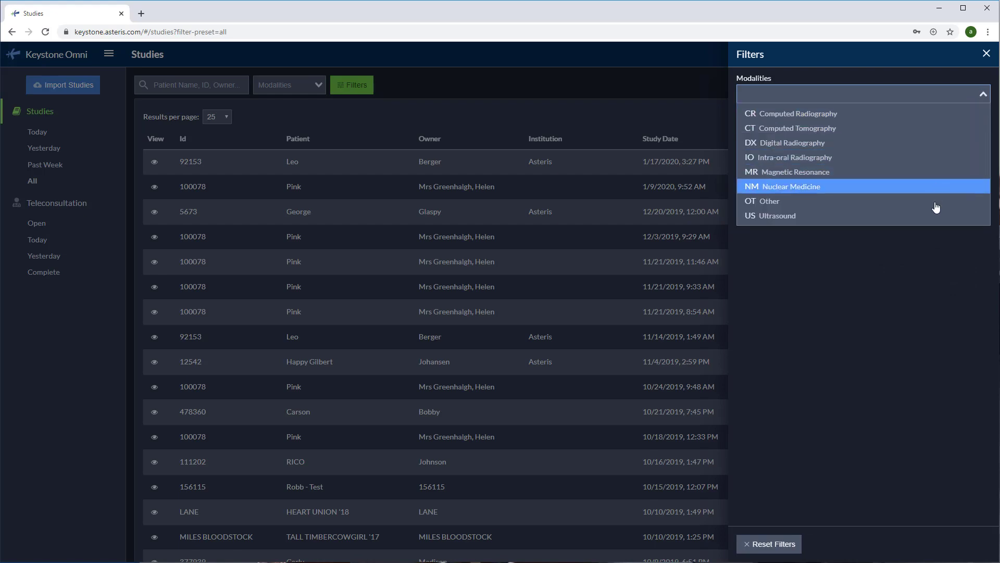
{"action": "left_click", "coordinate": [987, 53]}
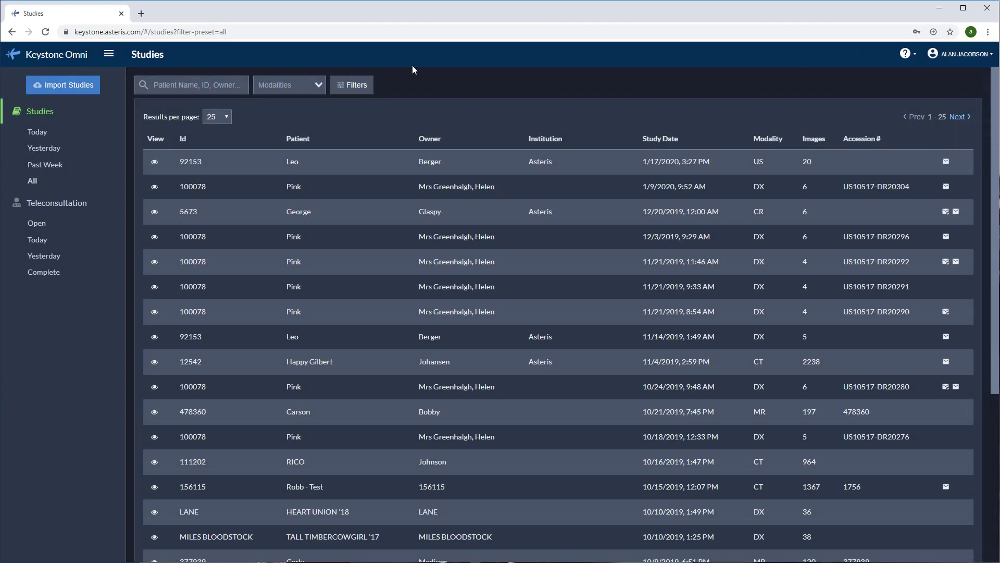
Step: Search for patient 'leo' and keep only DX Digital Radiography studies
{"action": "type", "text": "leo"}
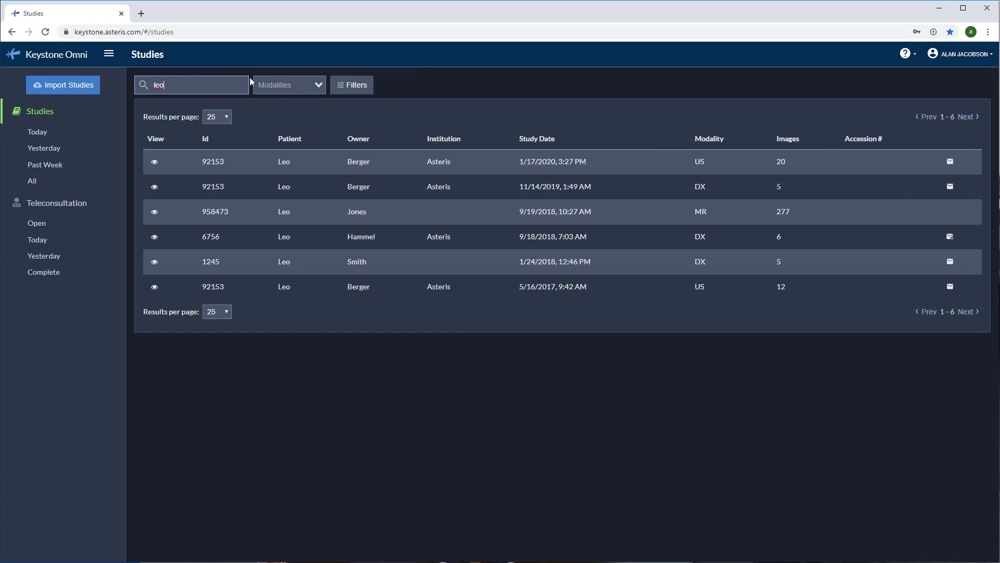
{"action": "left_click", "coordinate": [288, 85]}
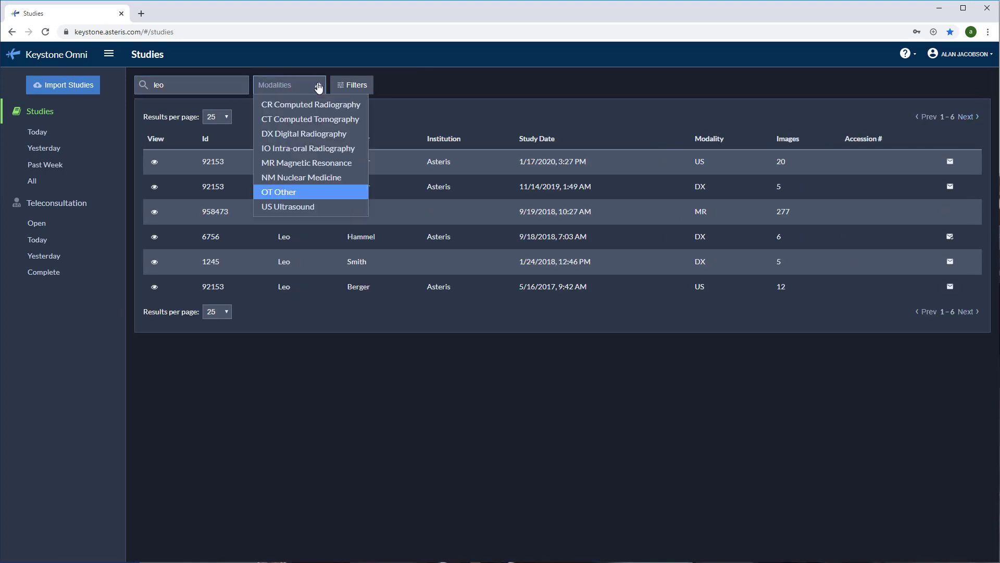
{"action": "left_click", "coordinate": [304, 134]}
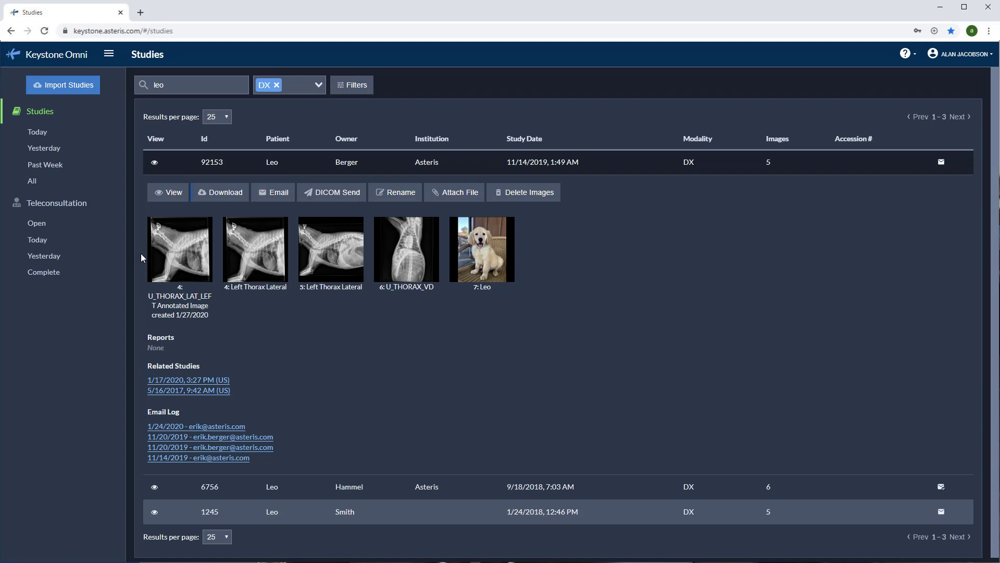
{"action": "mouse_move", "coordinate": [145, 265]}
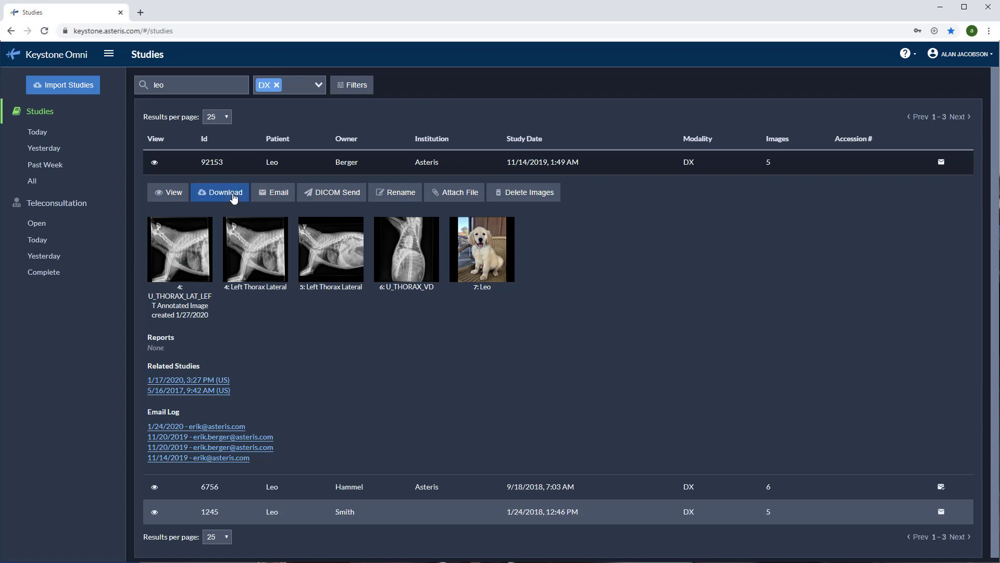
Step: Expand the 11/14/2019 study and show its JPEG/DICOM download formats
{"action": "left_click", "coordinate": [224, 191]}
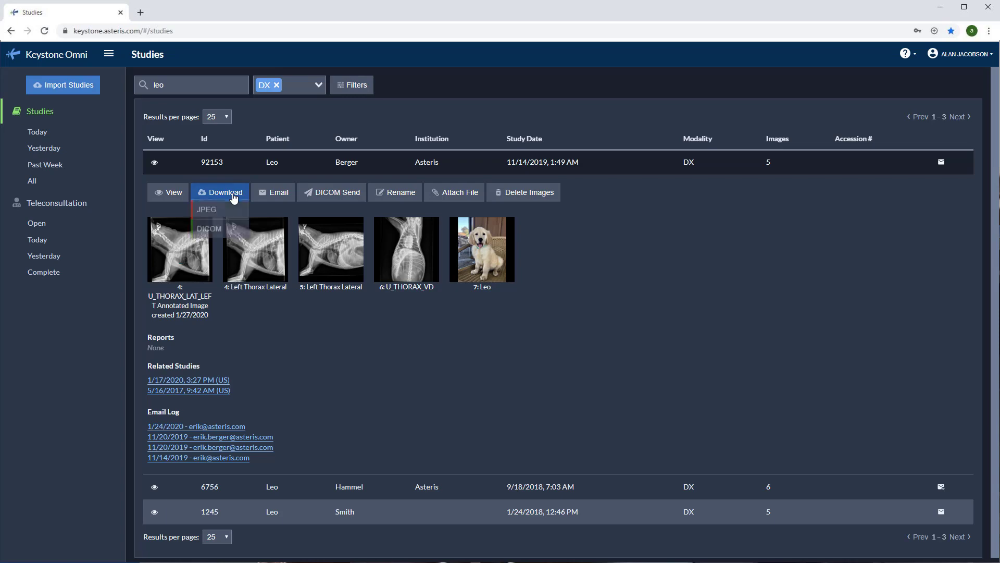
{"action": "left_click", "coordinate": [220, 191]}
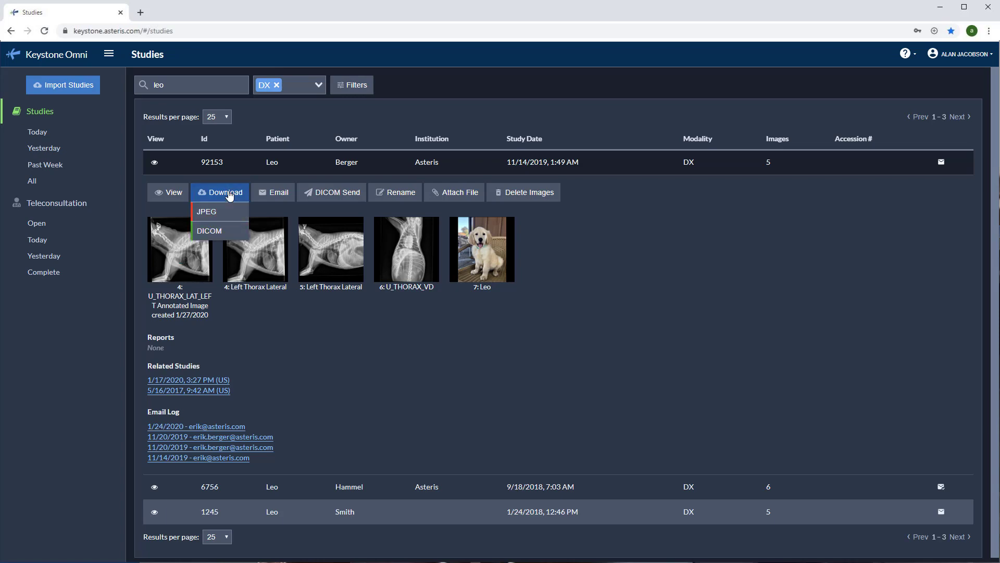
Step: Start an email share with recipients Alan and Erik and choose three of the study's images
{"action": "left_click", "coordinate": [274, 192]}
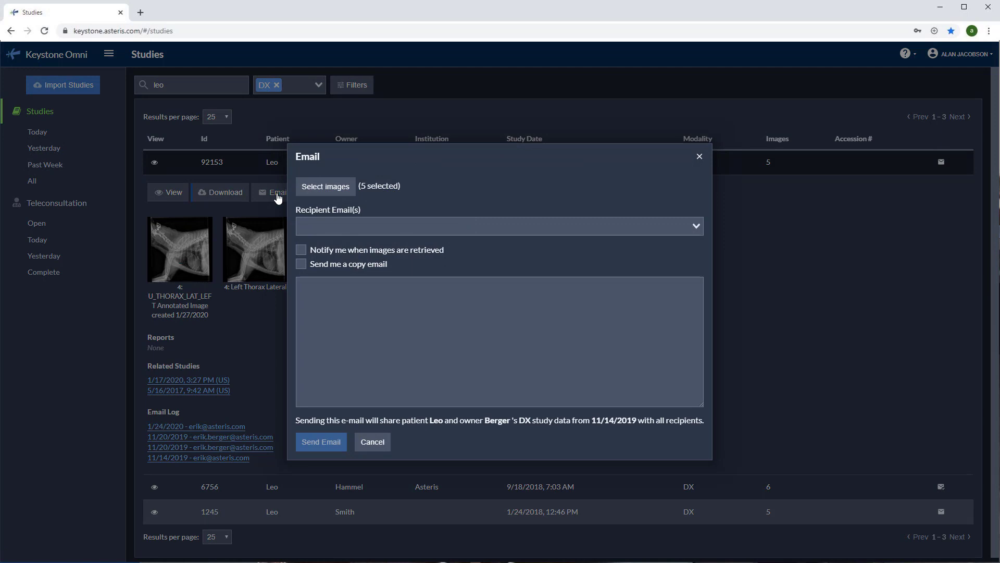
{"action": "mouse_move", "coordinate": [396, 246]}
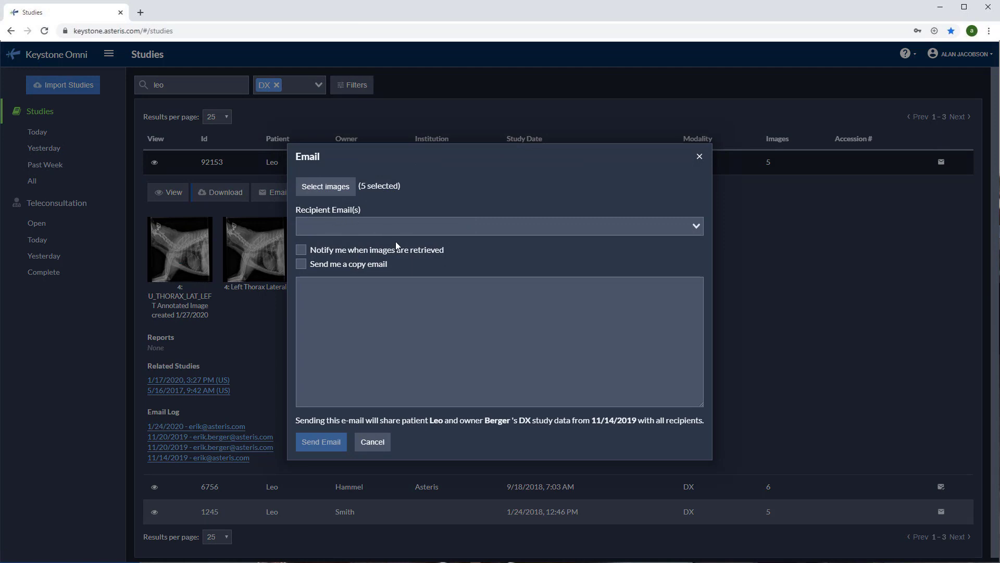
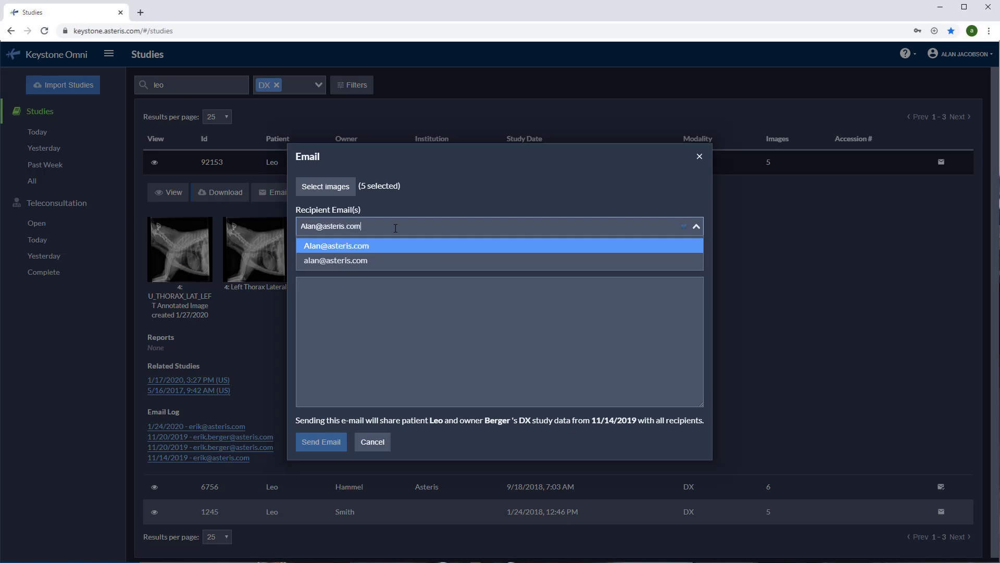
{"action": "left_click", "coordinate": [337, 246]}
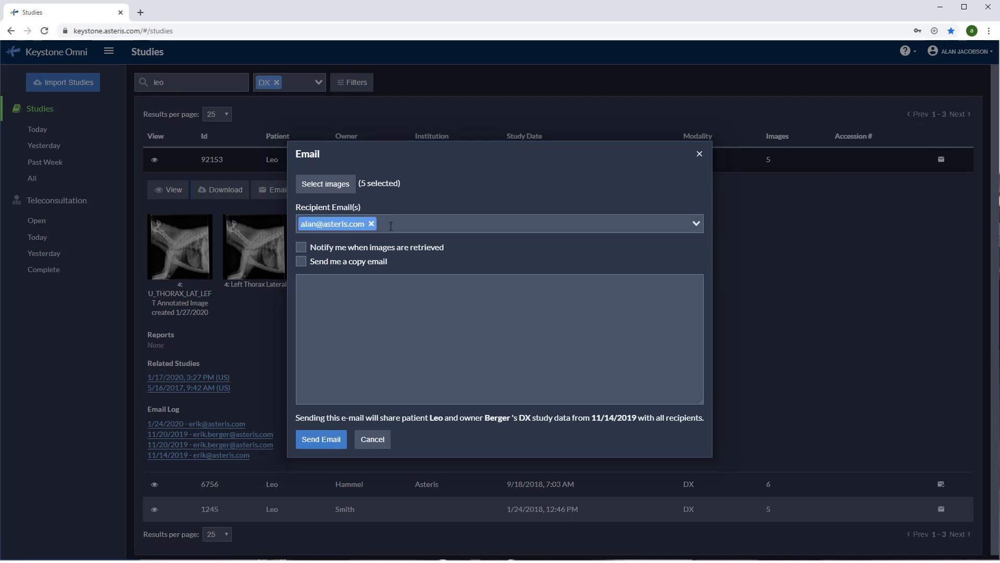
{"action": "type", "text": "Erik@"}
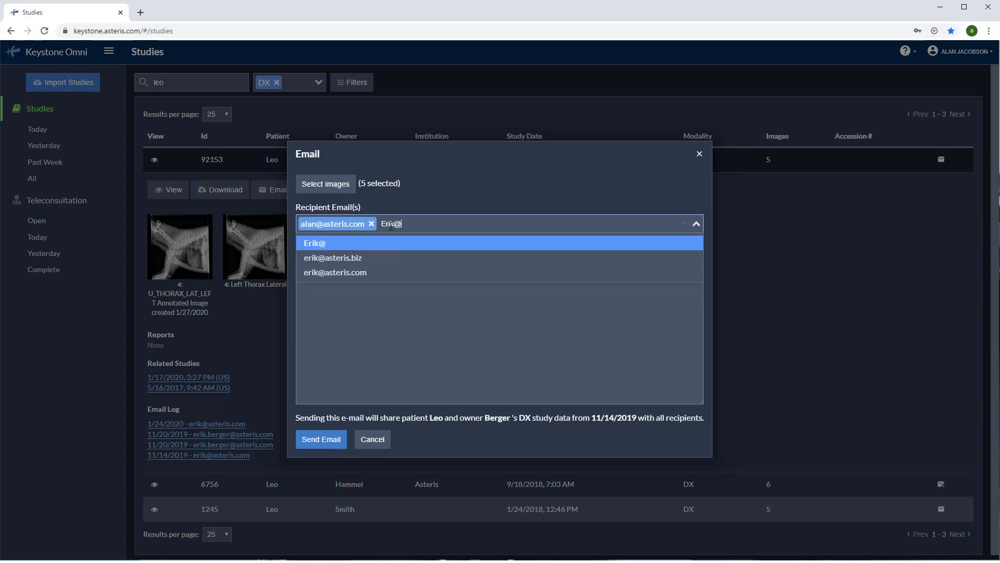
{"action": "left_click", "coordinate": [315, 243]}
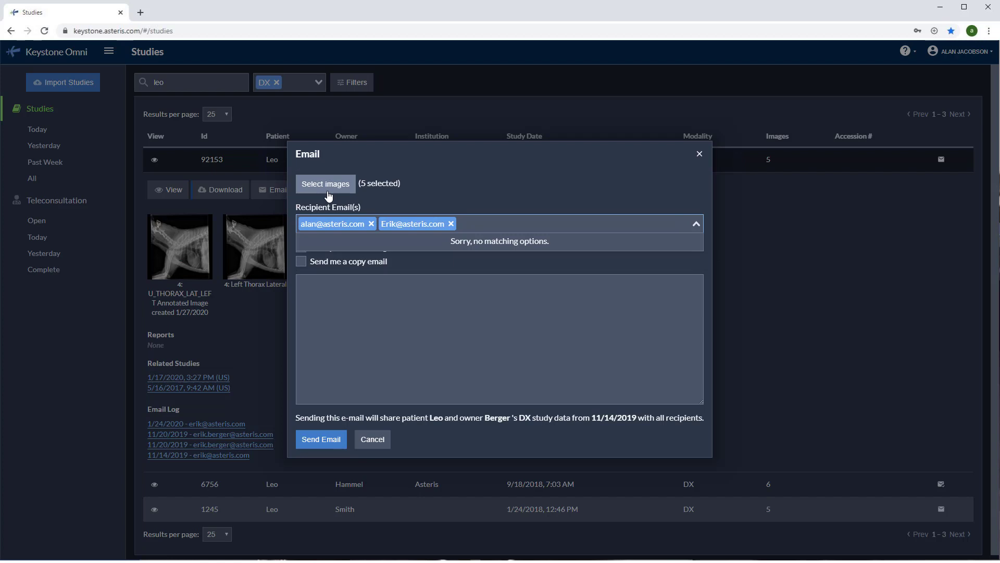
{"action": "left_click", "coordinate": [326, 184]}
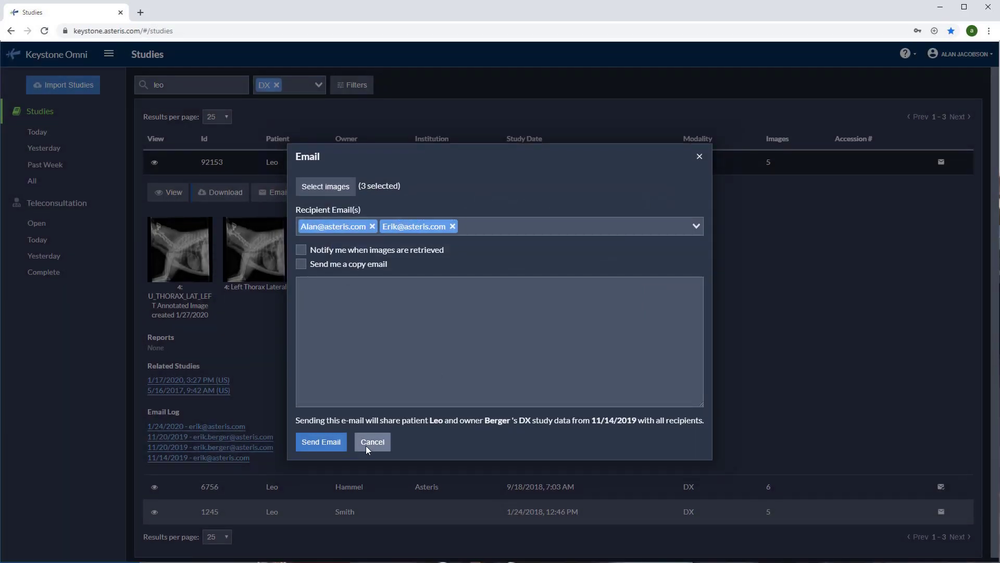
{"action": "left_click", "coordinate": [372, 441]}
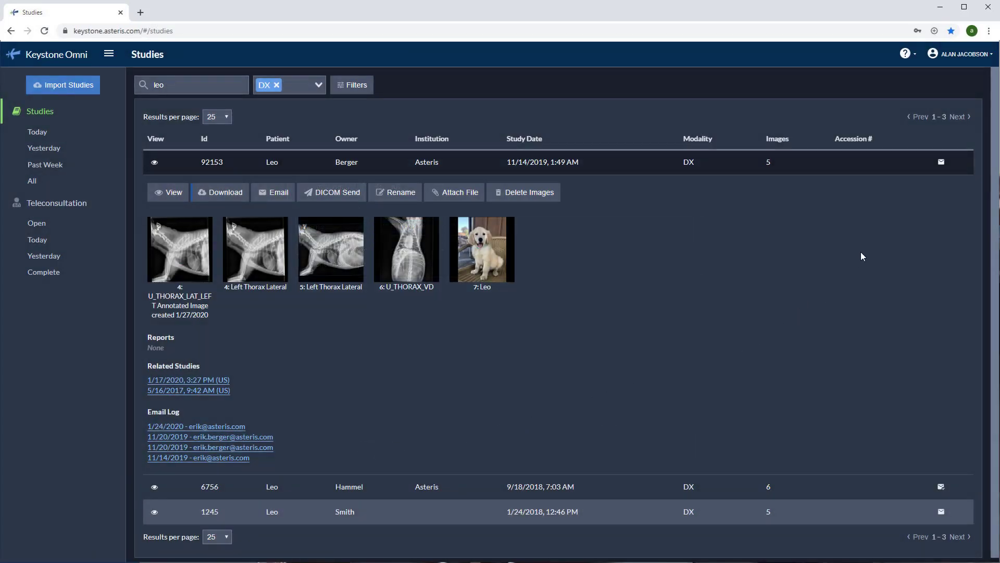
{"action": "mouse_move", "coordinate": [948, 179]}
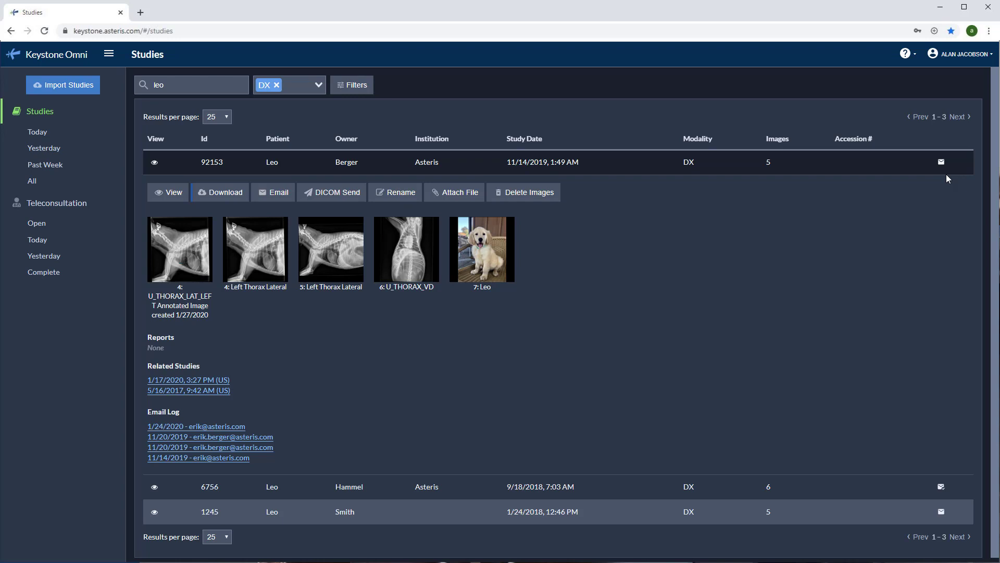
{"action": "mouse_move", "coordinate": [881, 201]}
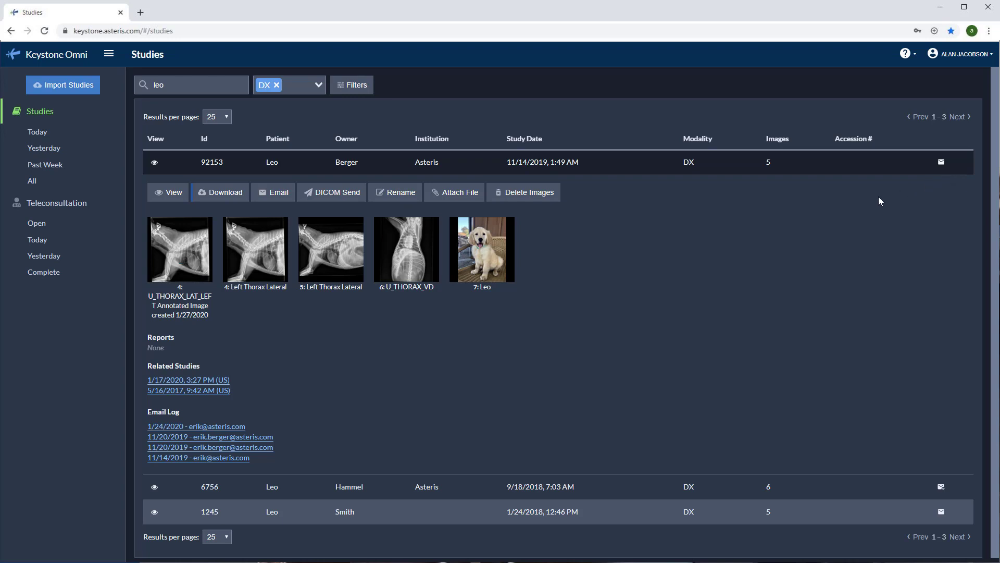
{"action": "mouse_move", "coordinate": [142, 428]}
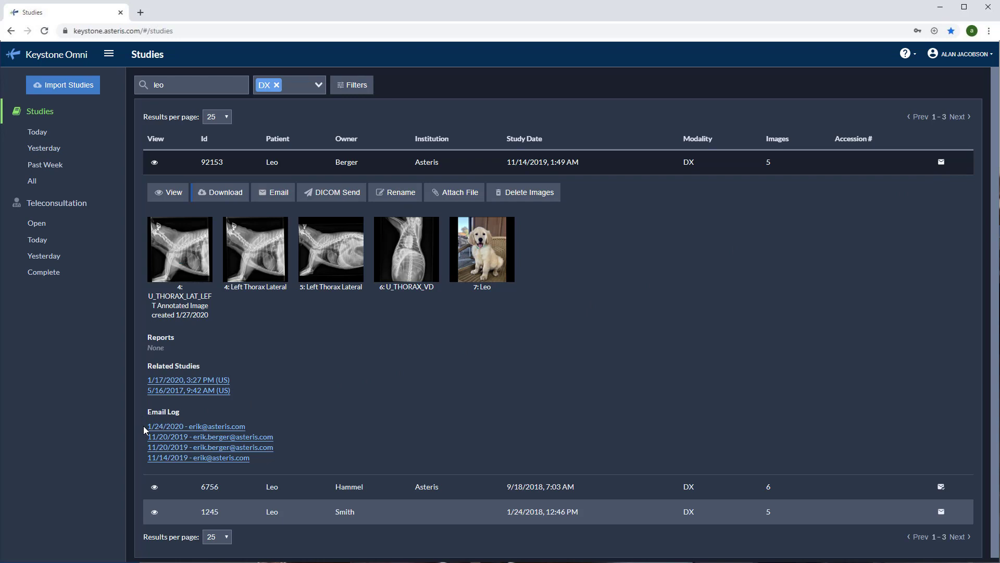
{"action": "mouse_move", "coordinate": [249, 426]}
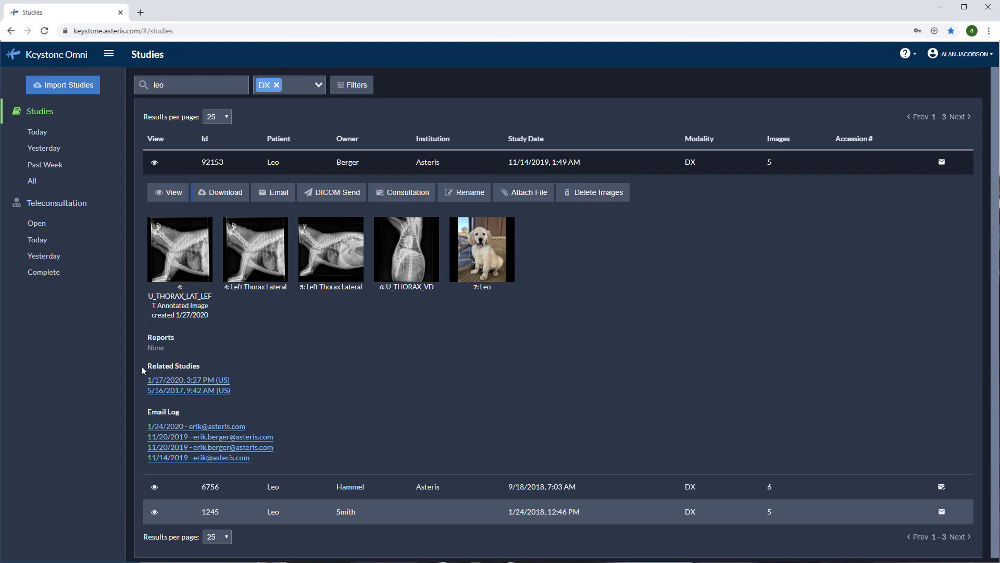
{"action": "left_click", "coordinate": [331, 192]}
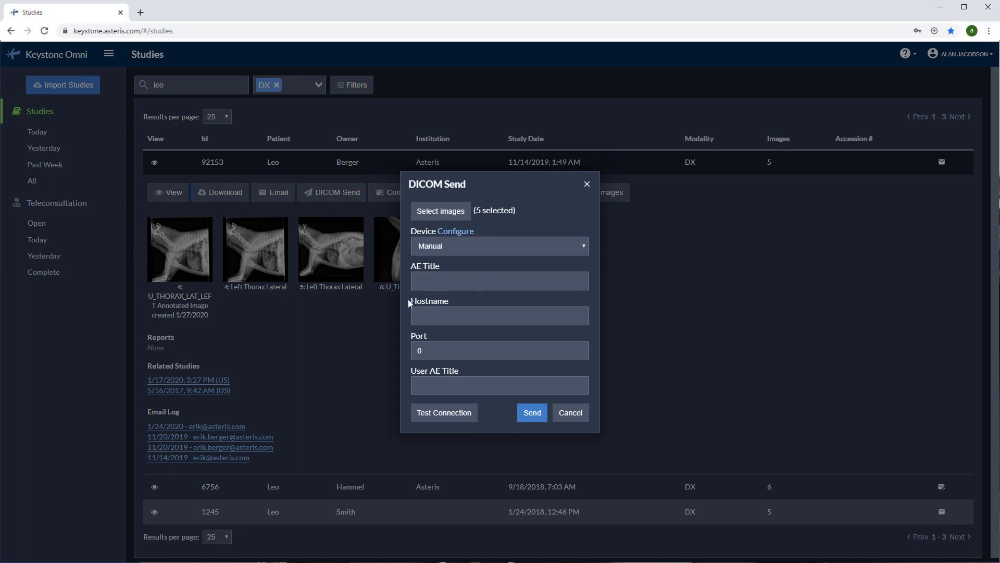
{"action": "mouse_move", "coordinate": [408, 336]}
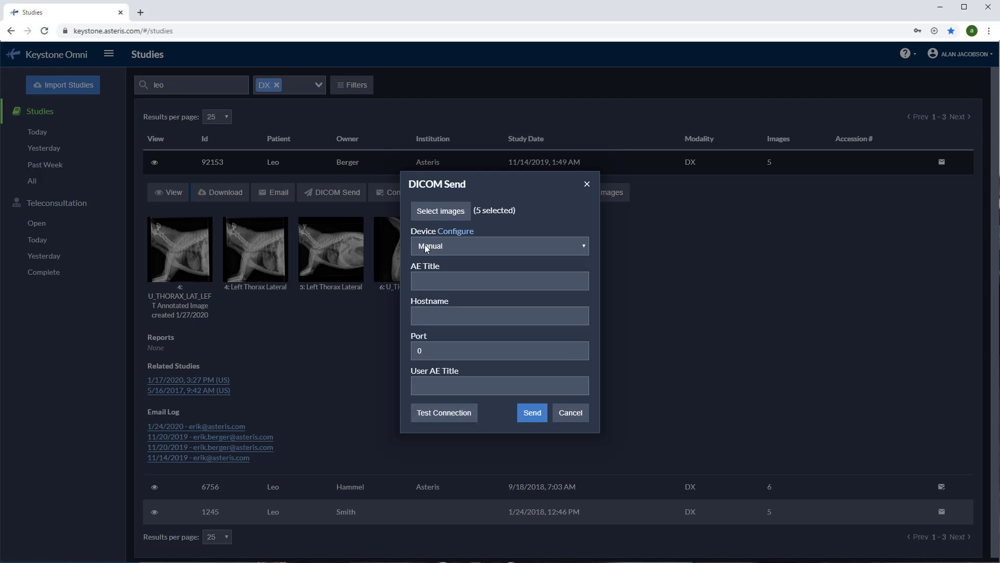
{"action": "left_click", "coordinate": [439, 211]}
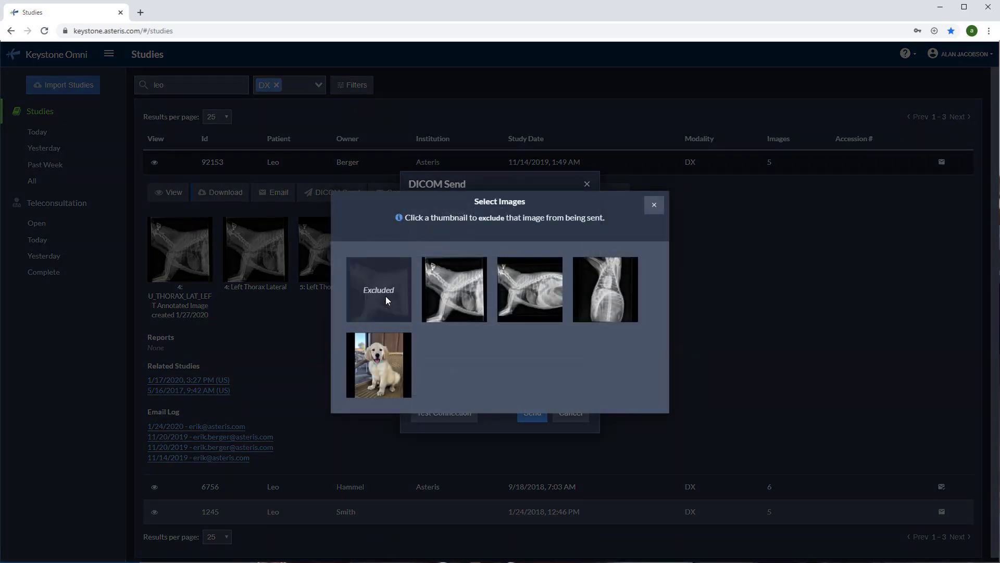
{"action": "left_click", "coordinate": [453, 289]}
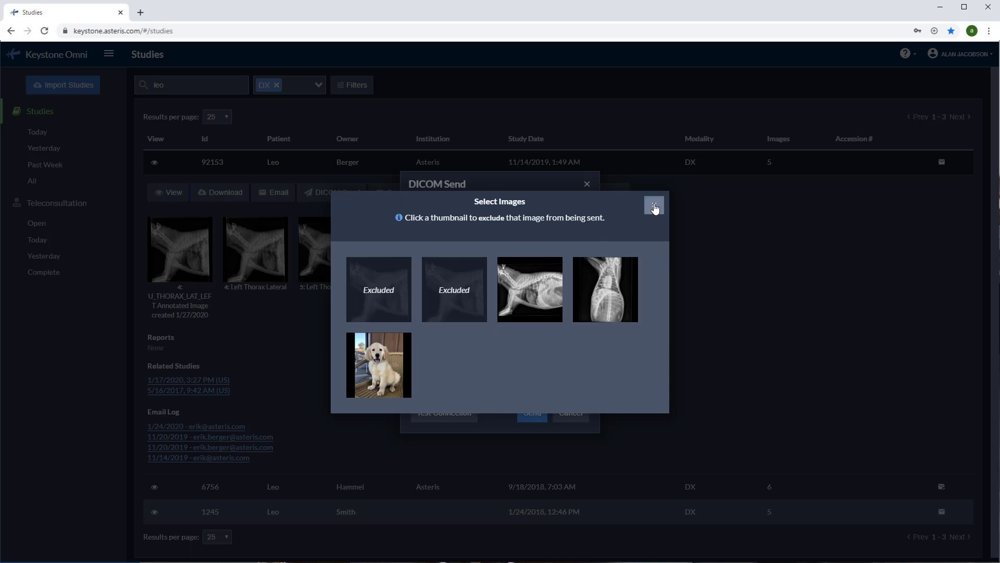
{"action": "left_click", "coordinate": [653, 205]}
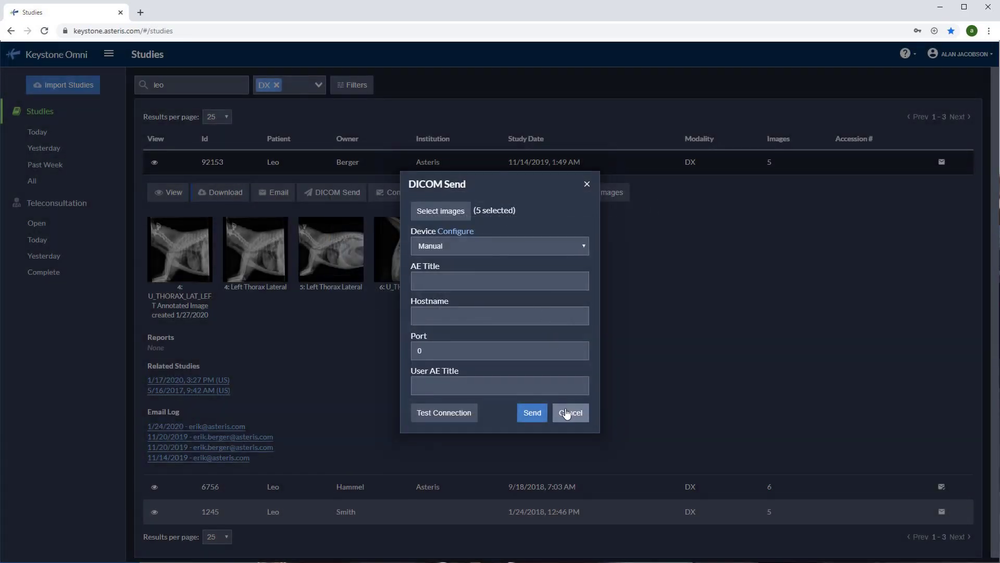
{"action": "left_click", "coordinate": [570, 413]}
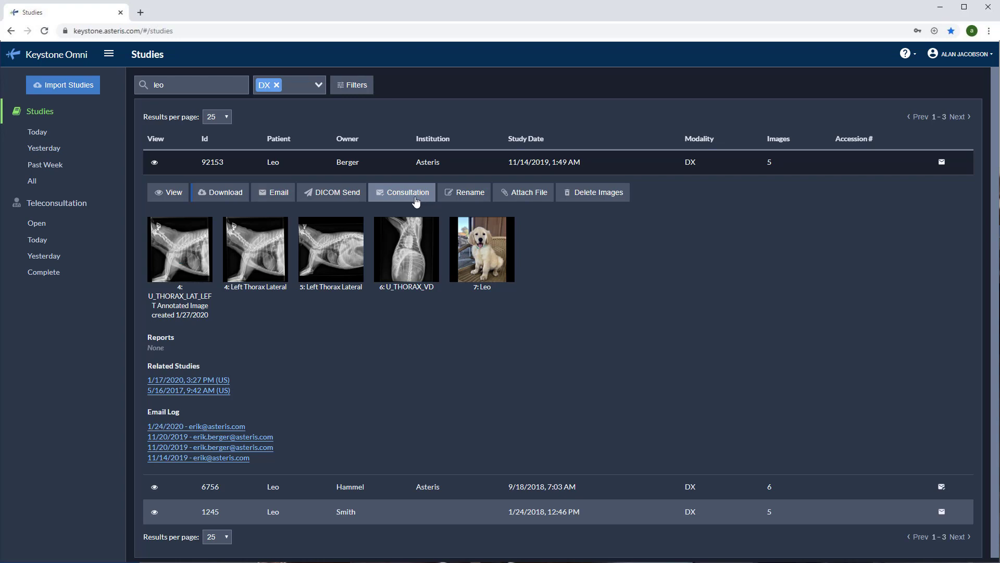
{"action": "mouse_move", "coordinate": [249, 392]}
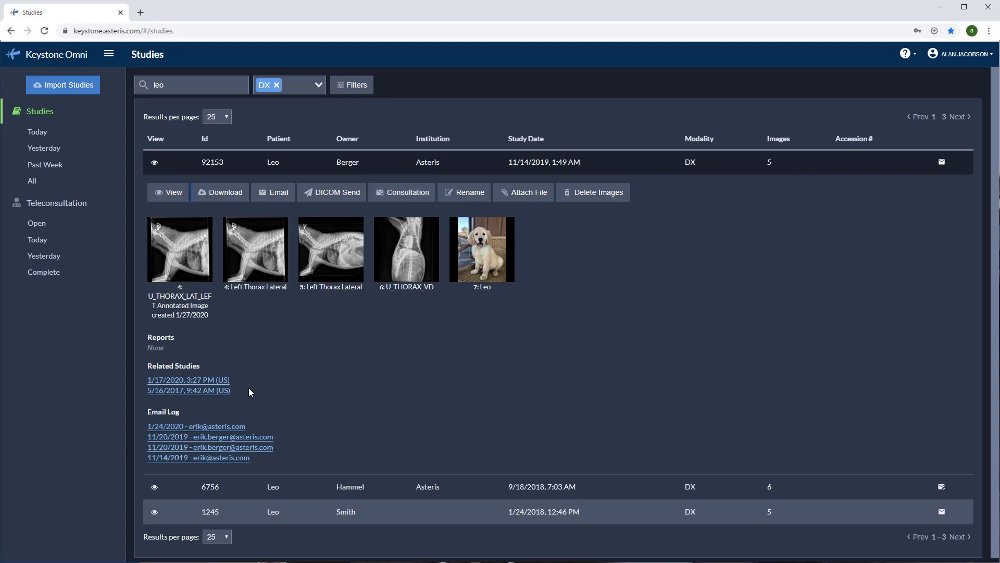
{"action": "mouse_move", "coordinate": [427, 215]}
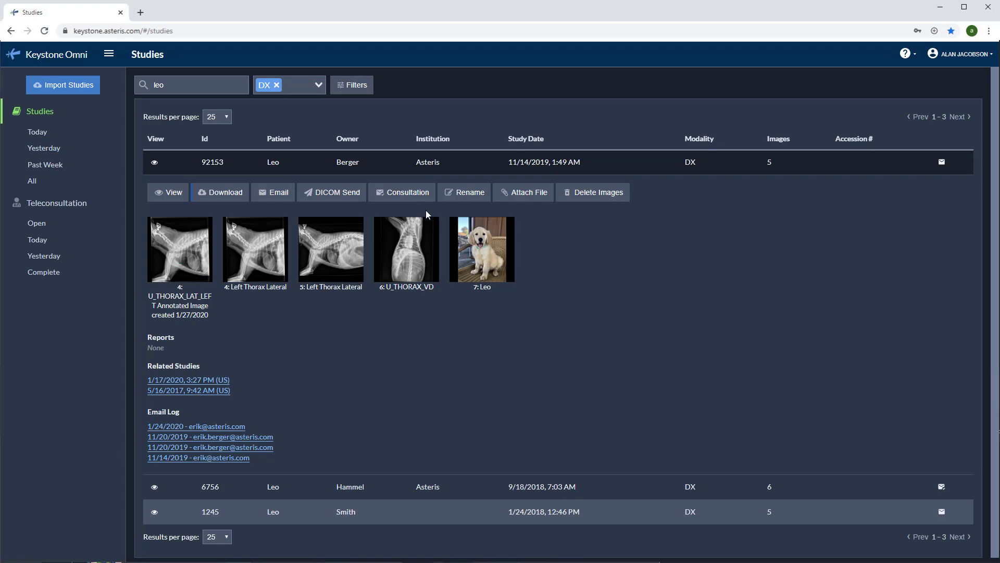
{"action": "mouse_move", "coordinate": [472, 192]}
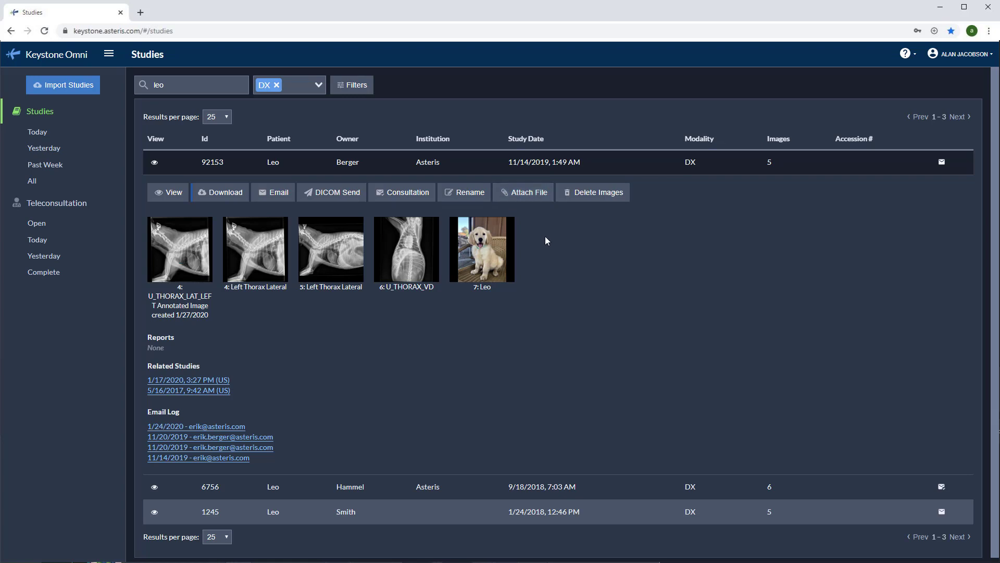
{"action": "mouse_move", "coordinate": [547, 272]}
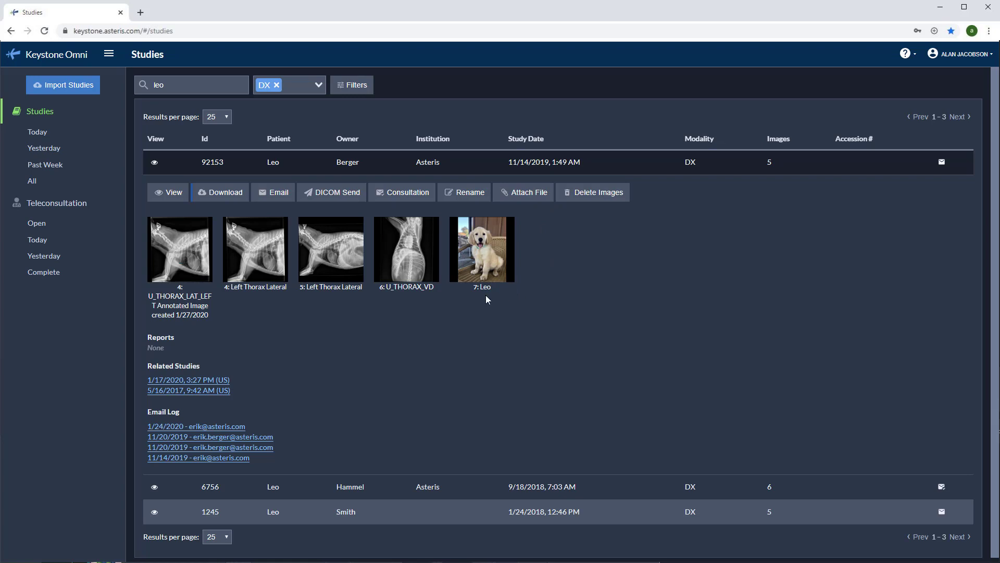
{"action": "mouse_move", "coordinate": [467, 289]}
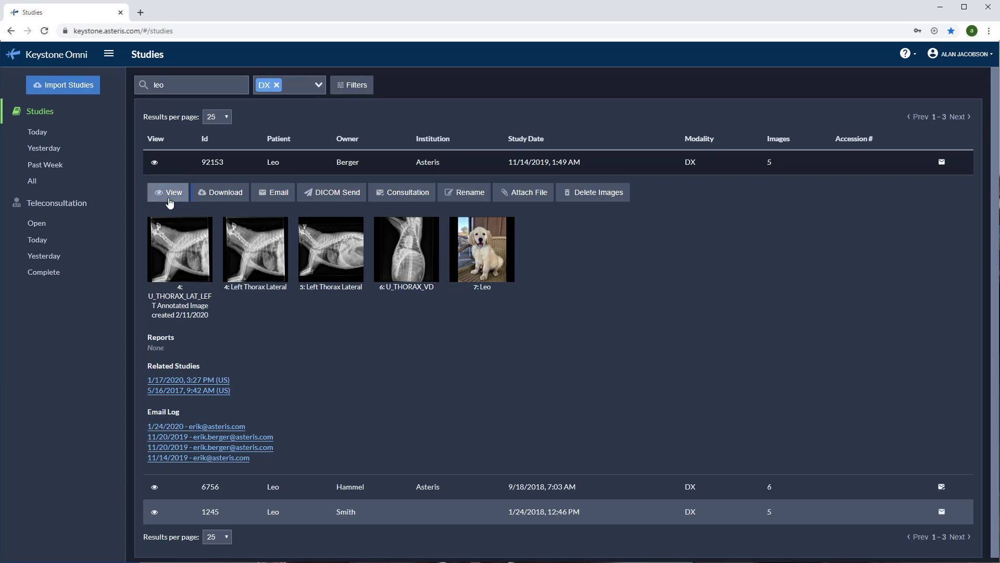
{"action": "left_click", "coordinate": [168, 192]}
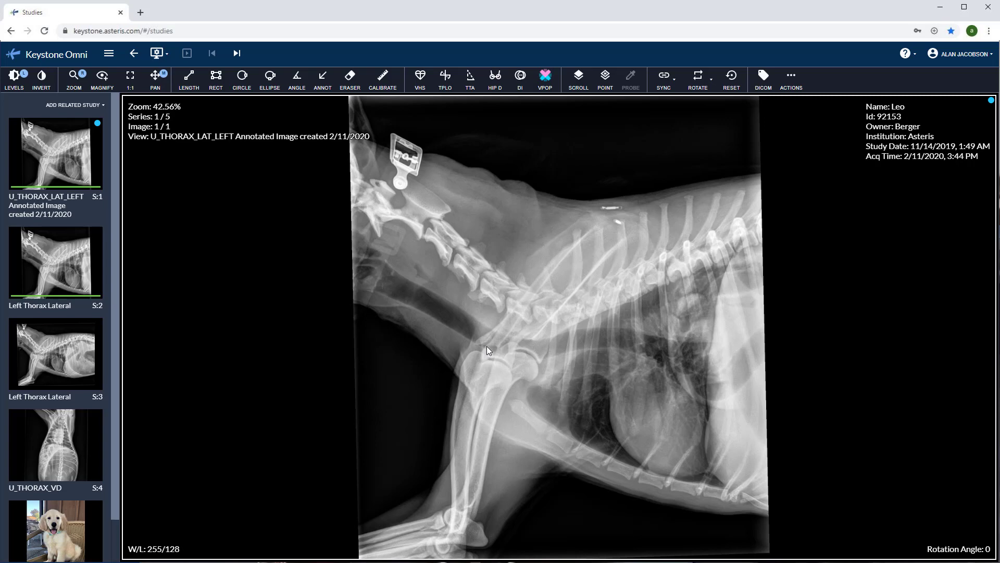
{"action": "mouse_move", "coordinate": [465, 334]}
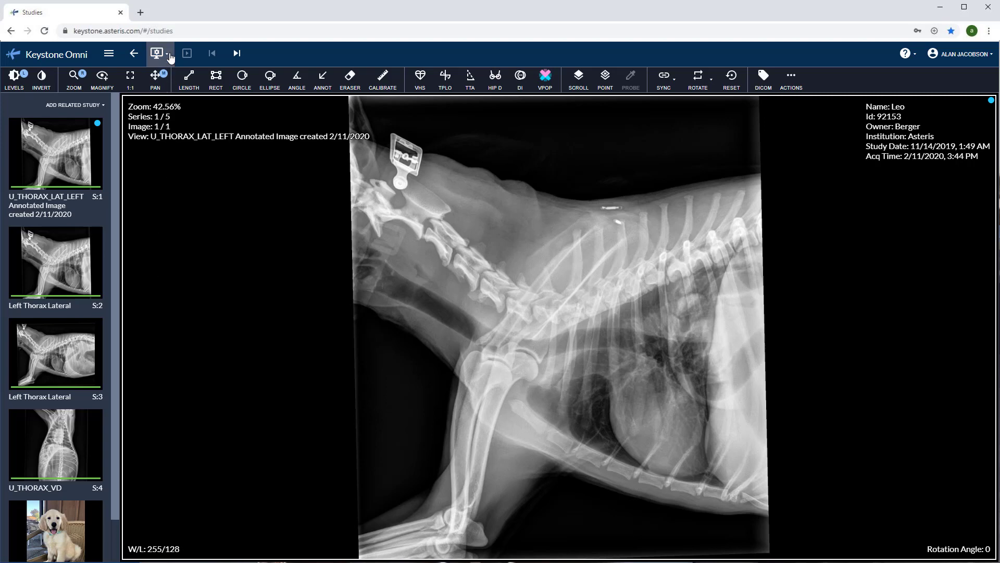
{"action": "left_click", "coordinate": [155, 53]}
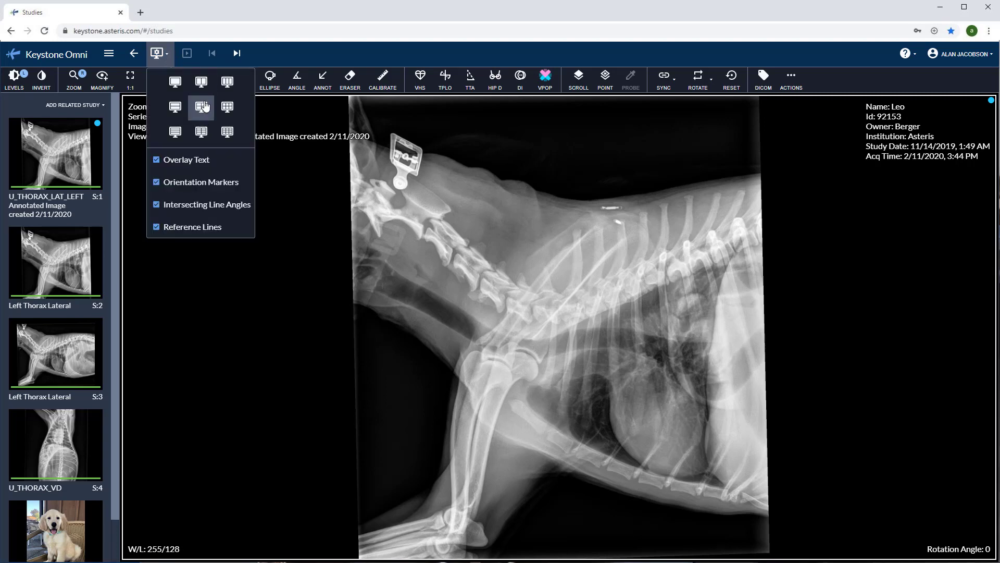
{"action": "left_click", "coordinate": [200, 106]}
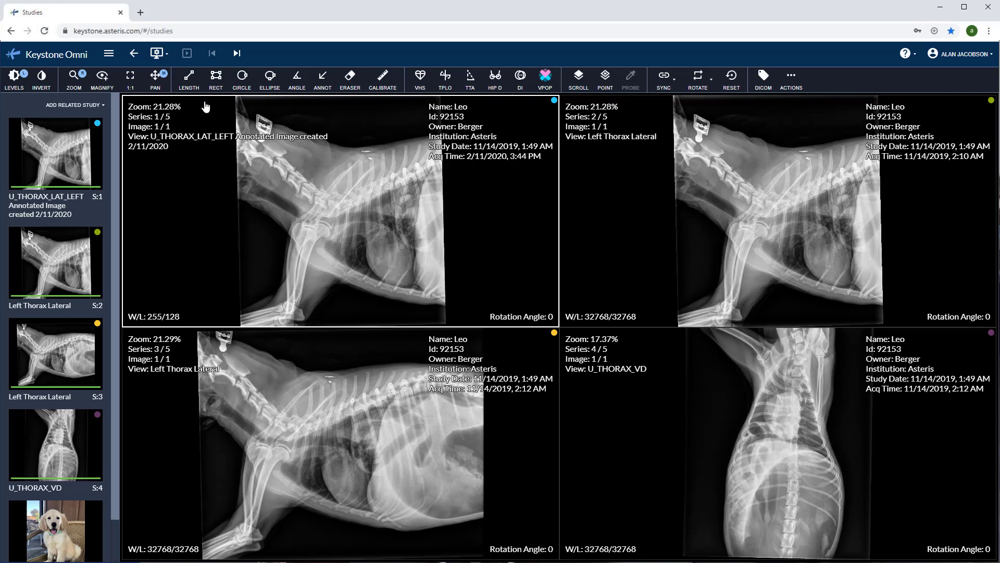
{"action": "left_click", "coordinate": [155, 53]}
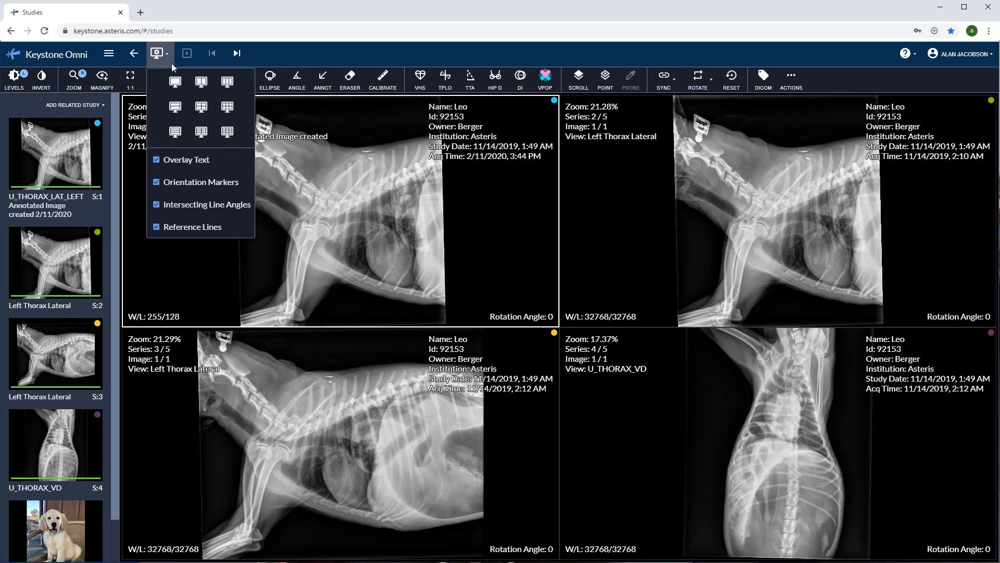
{"action": "mouse_move", "coordinate": [207, 163]}
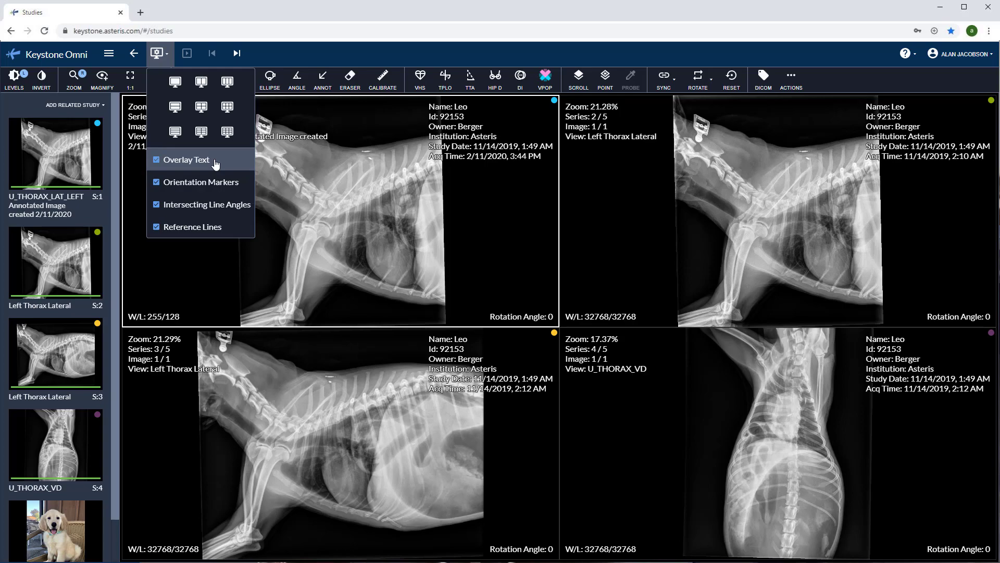
{"action": "mouse_move", "coordinate": [216, 186]}
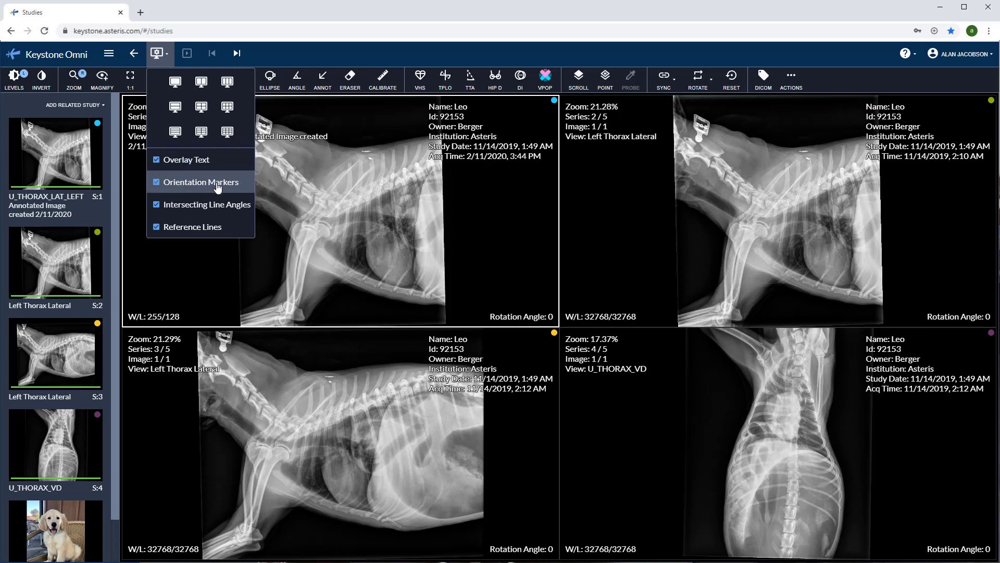
{"action": "mouse_move", "coordinate": [226, 210]}
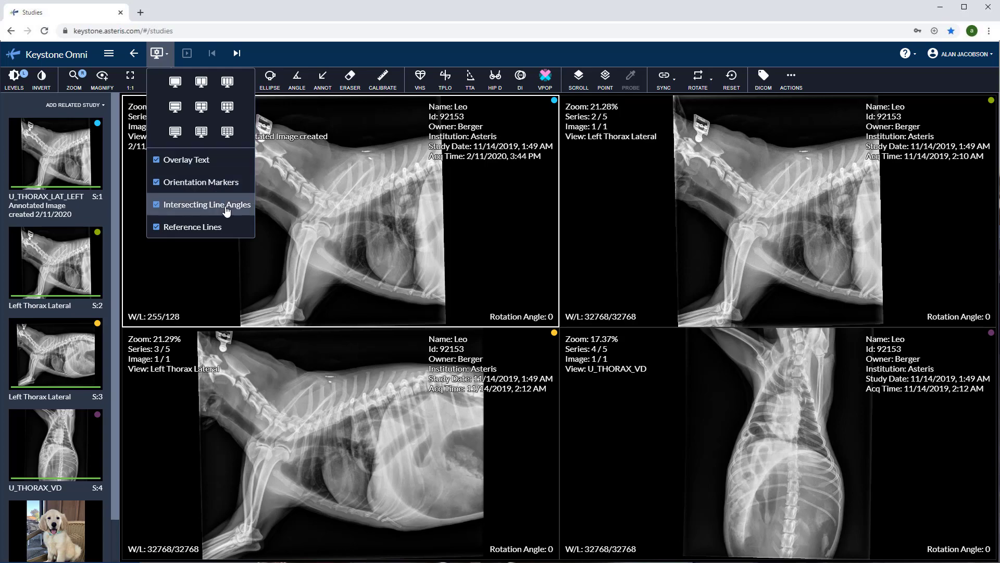
{"action": "mouse_move", "coordinate": [219, 225]}
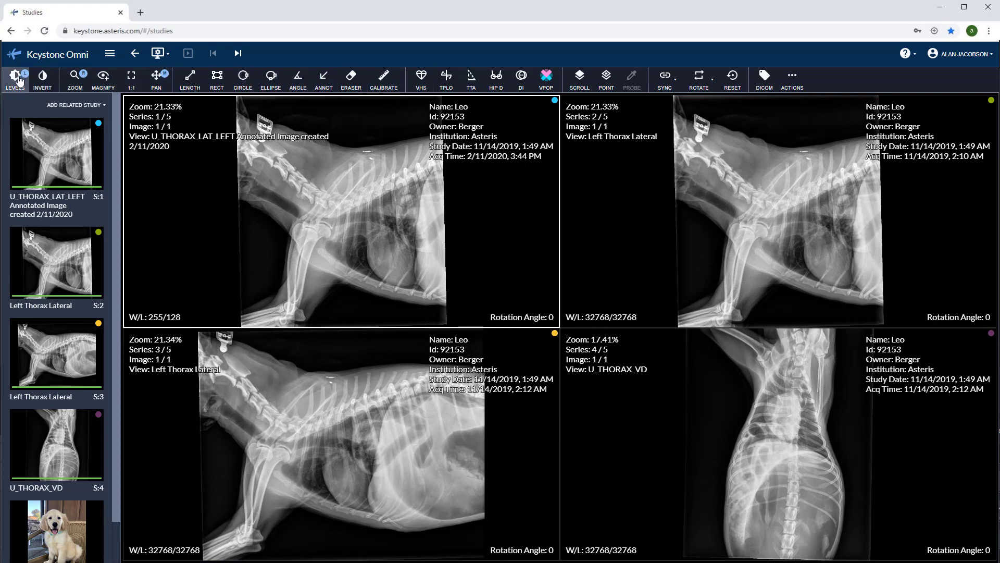
{"action": "mouse_move", "coordinate": [13, 75]}
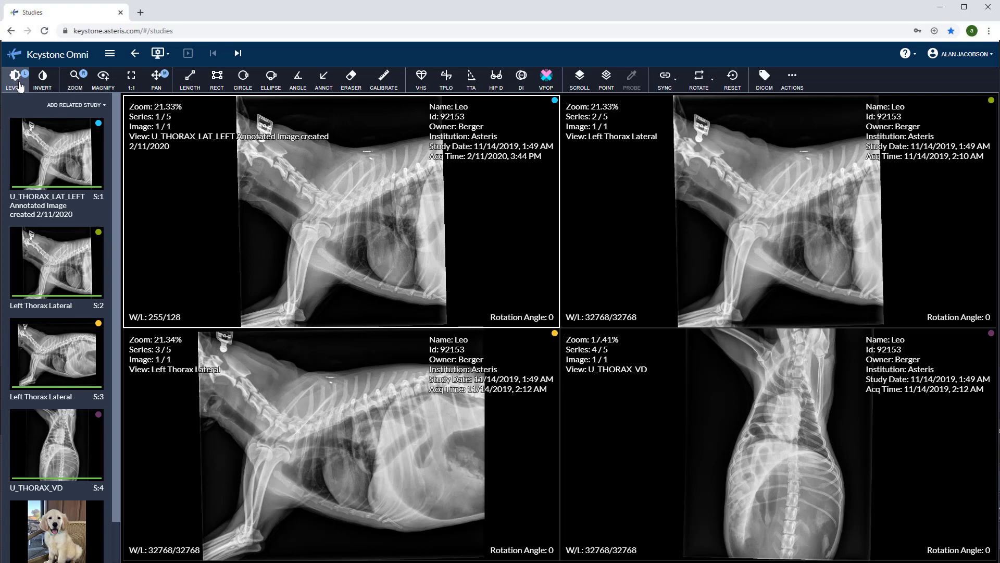
{"action": "mouse_move", "coordinate": [13, 75]}
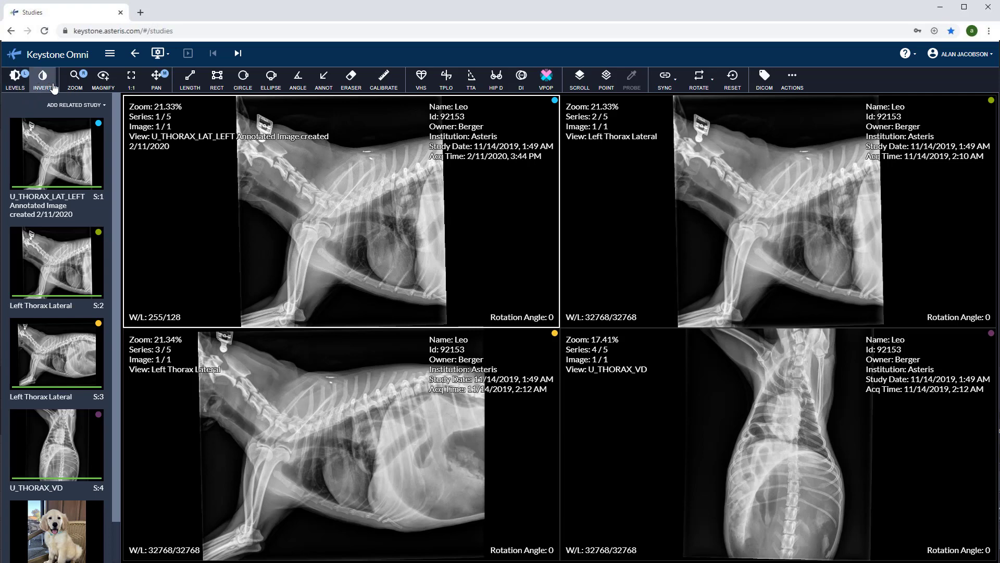
{"action": "mouse_move", "coordinate": [74, 76]}
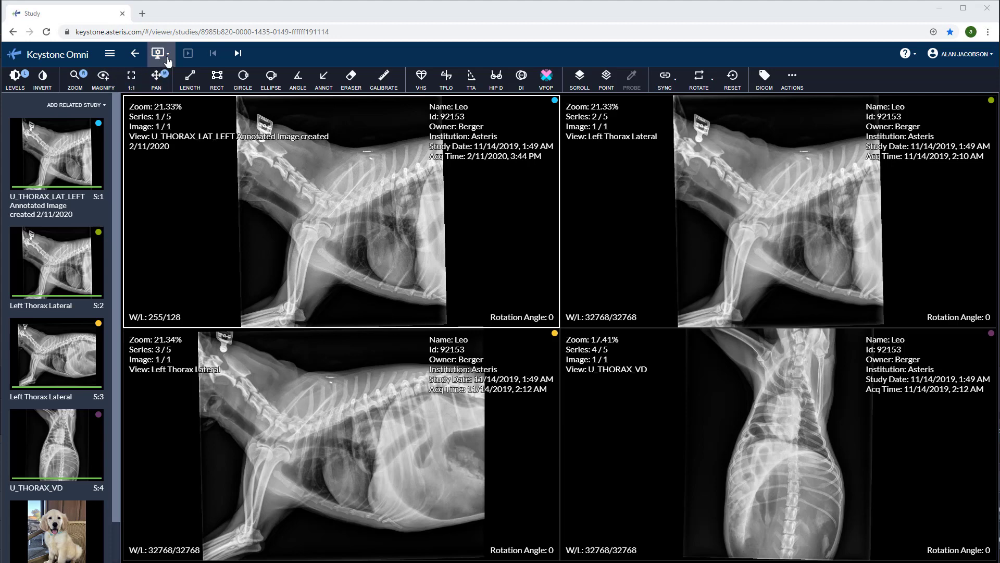
Step: Switch the viewer layout to 1x1 showing only the annotated lateral thorax image
{"action": "left_click", "coordinate": [158, 53]}
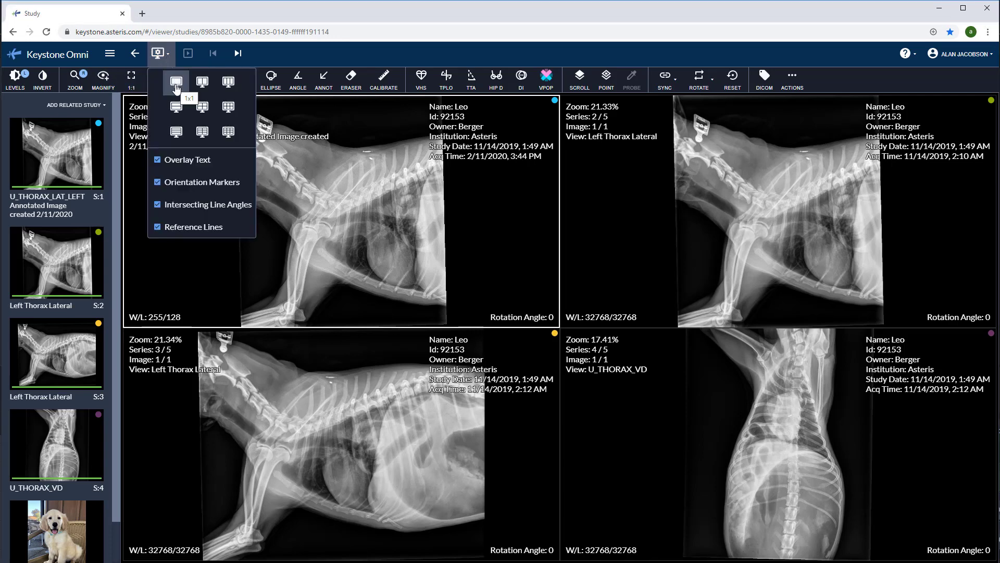
{"action": "left_click", "coordinate": [175, 81]}
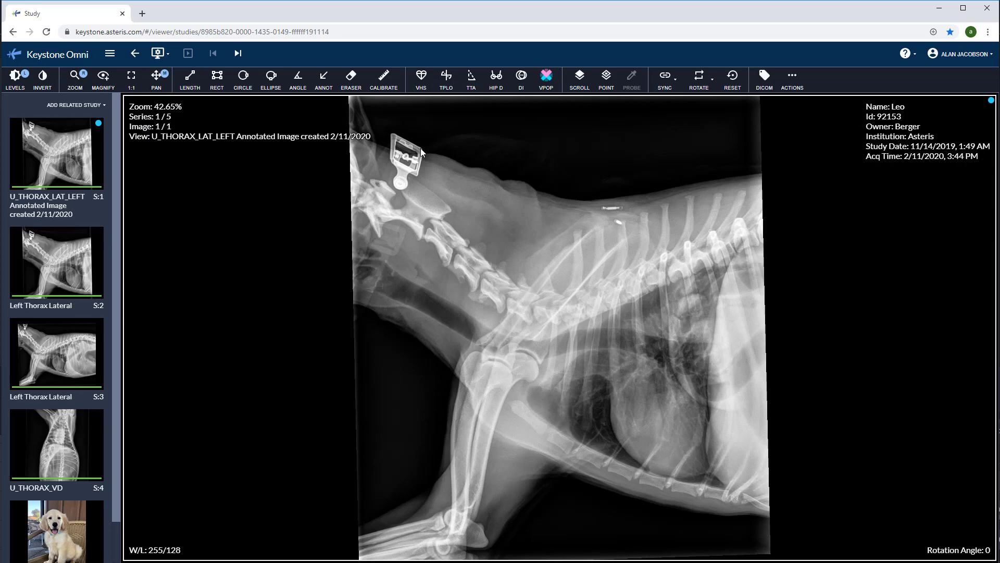
{"action": "mouse_move", "coordinate": [397, 327]}
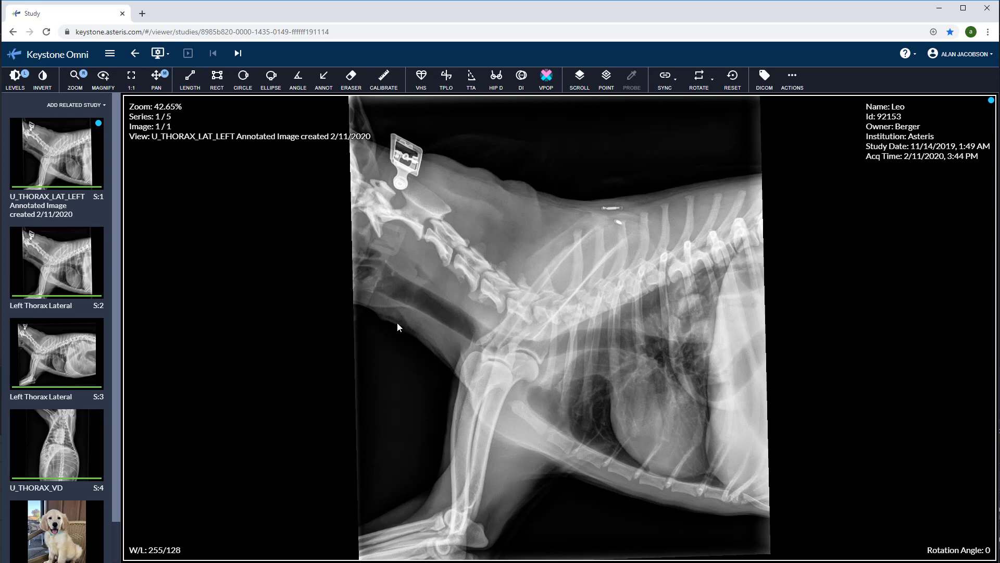
{"action": "mouse_move", "coordinate": [462, 335]}
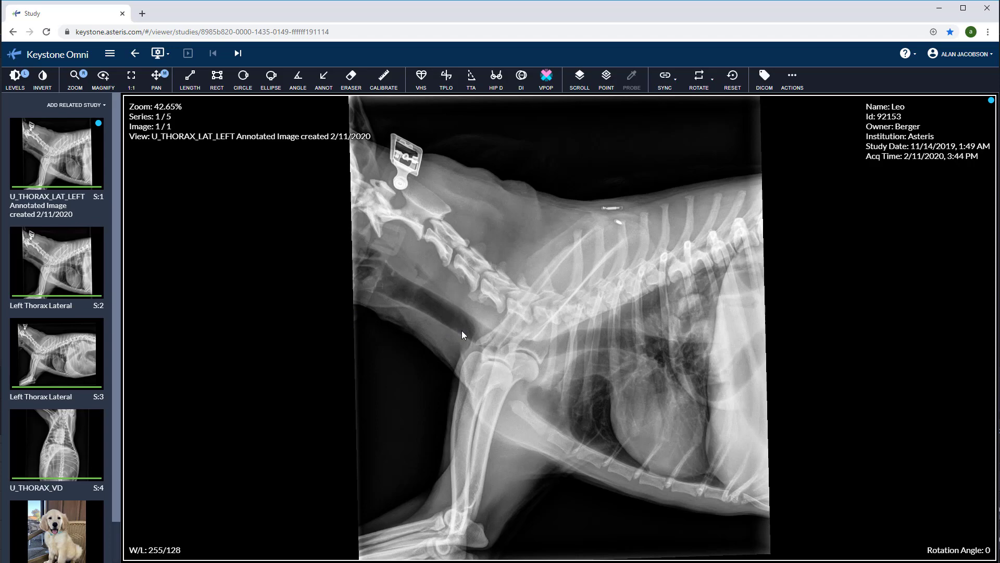
Step: Brighten the thorax image with the Levels tool to a window/level of about 328/106
{"action": "left_click_drag", "start_coordinate": [464, 335], "coordinate": [480, 318]}
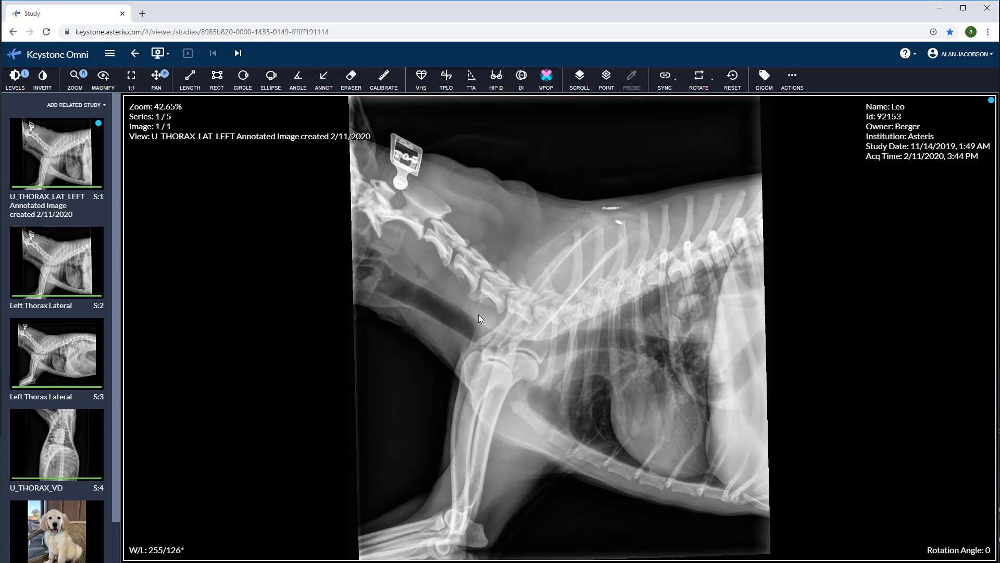
{"action": "left_click_drag", "start_coordinate": [479, 318], "coordinate": [485, 316]}
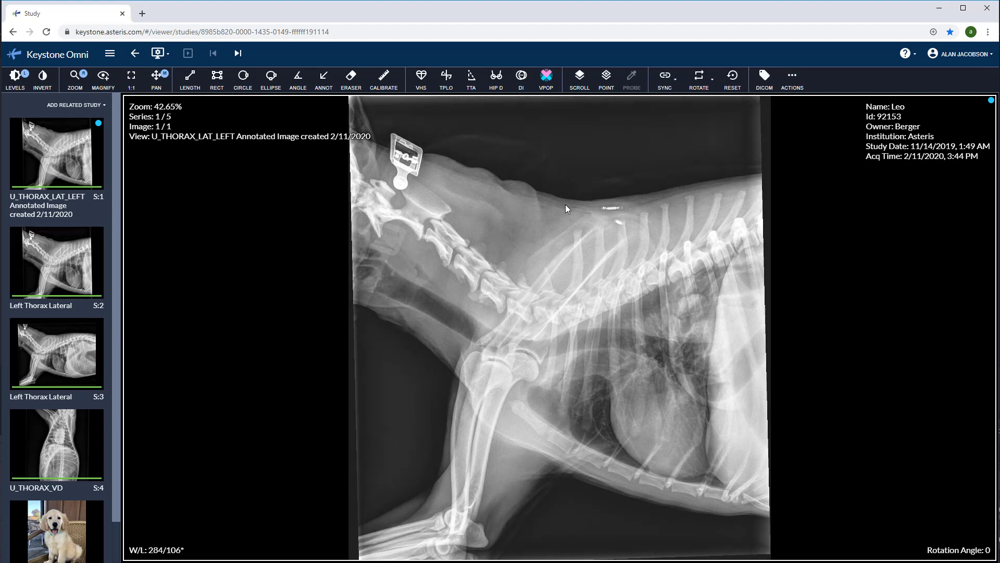
{"action": "left_click_drag", "start_coordinate": [565, 208], "coordinate": [612, 210]}
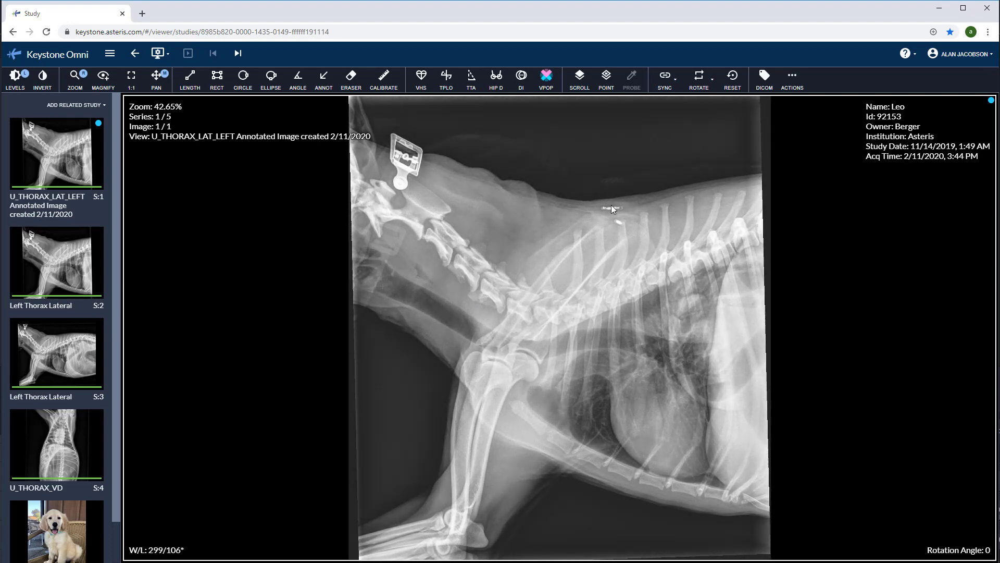
{"action": "left_click", "coordinate": [41, 76]}
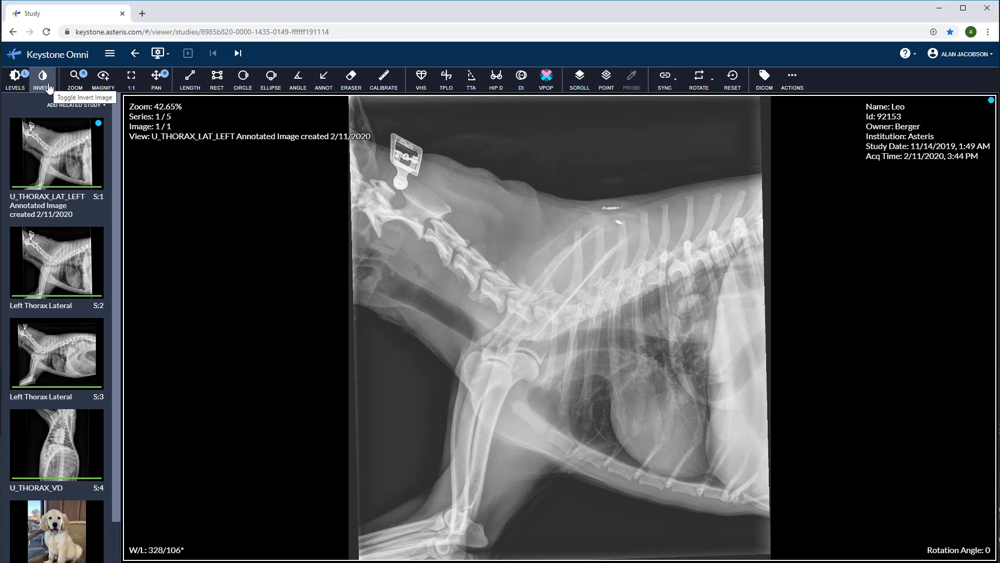
Step: Invert and magnify the heart region, then reset the image to W/L 255/128
{"action": "left_click", "coordinate": [43, 75]}
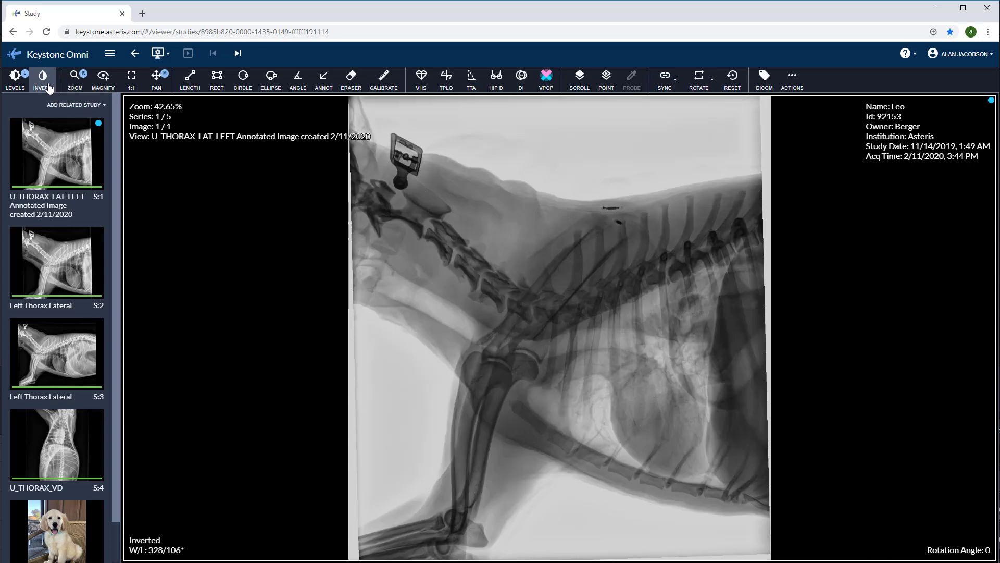
{"action": "left_click", "coordinate": [41, 75]}
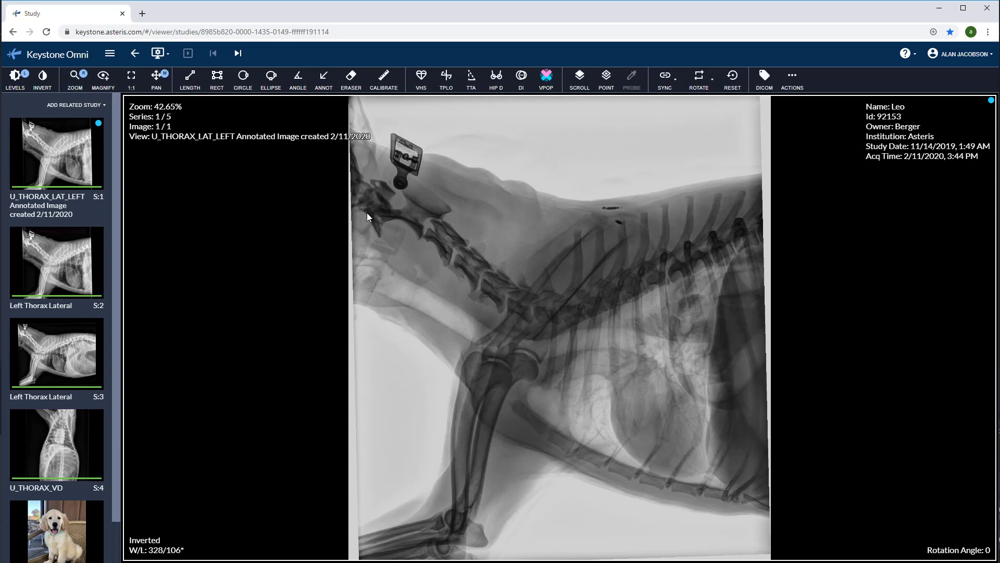
{"action": "mouse_move", "coordinate": [568, 360]}
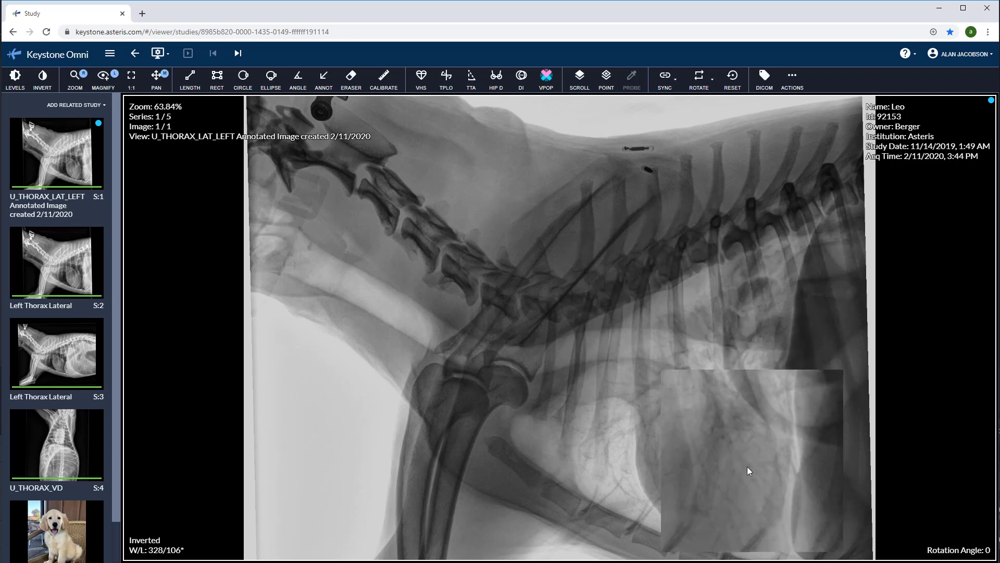
{"action": "left_click_drag", "start_coordinate": [749, 471], "coordinate": [686, 313]}
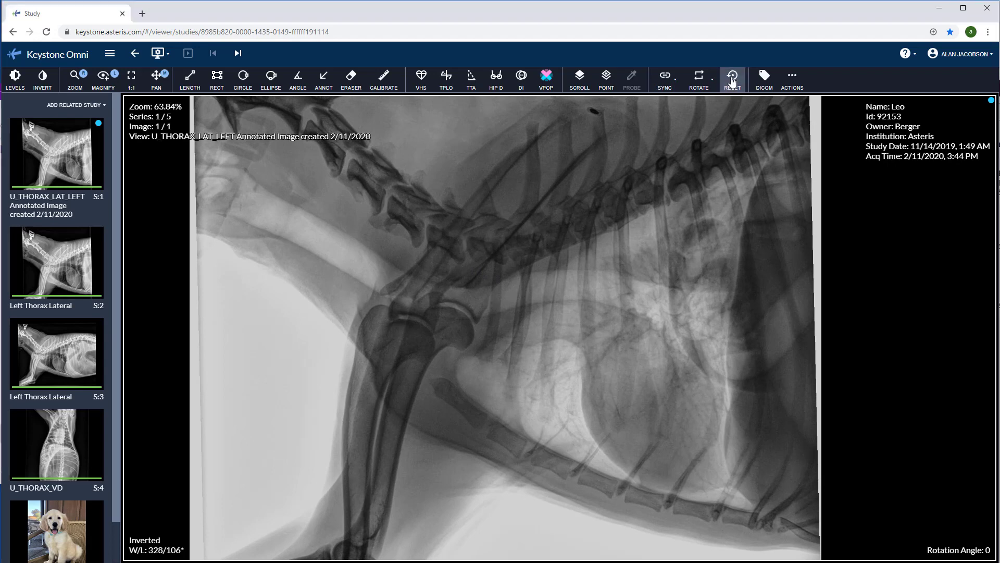
{"action": "left_click", "coordinate": [732, 76]}
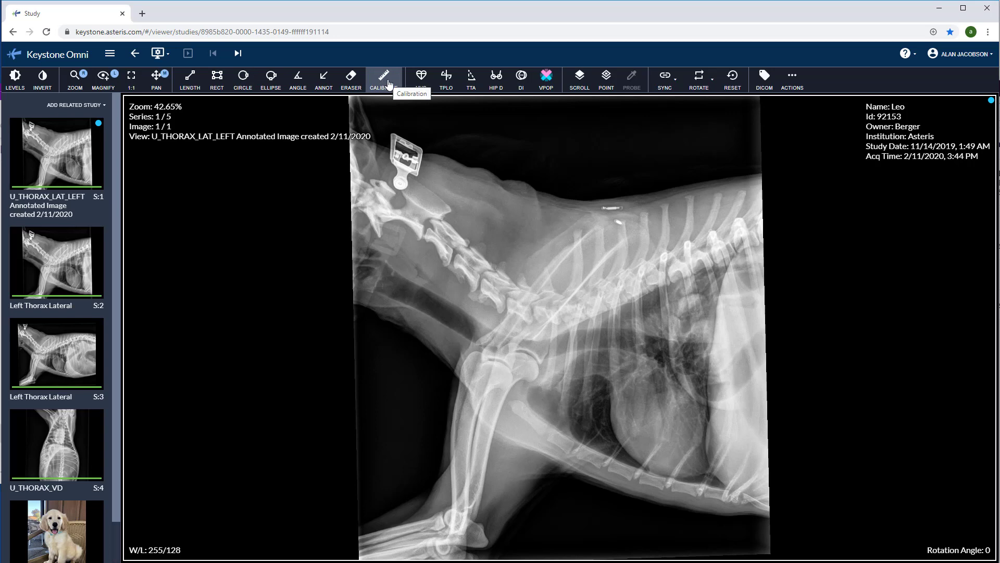
{"action": "mouse_move", "coordinate": [190, 76]}
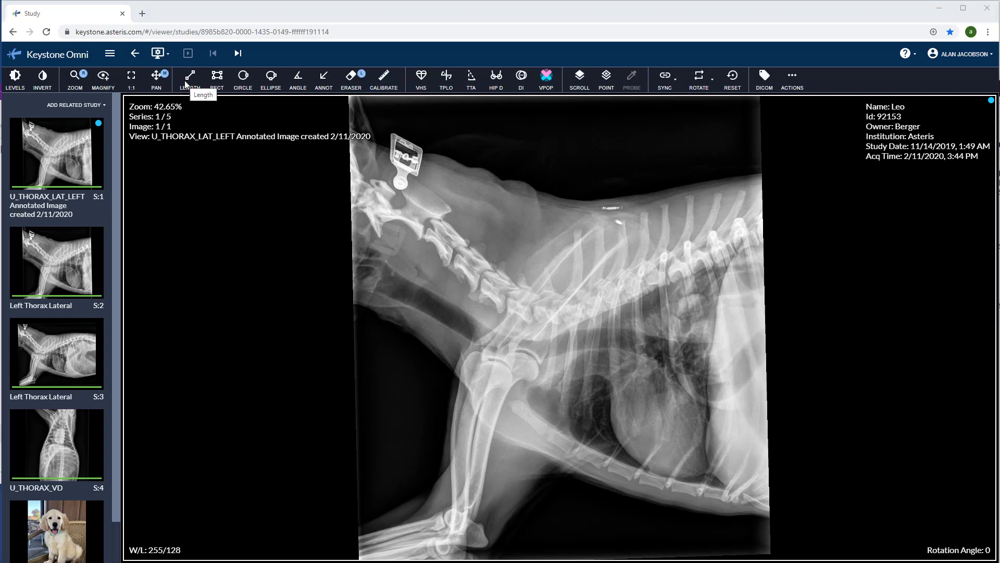
{"action": "mouse_move", "coordinate": [402, 277]}
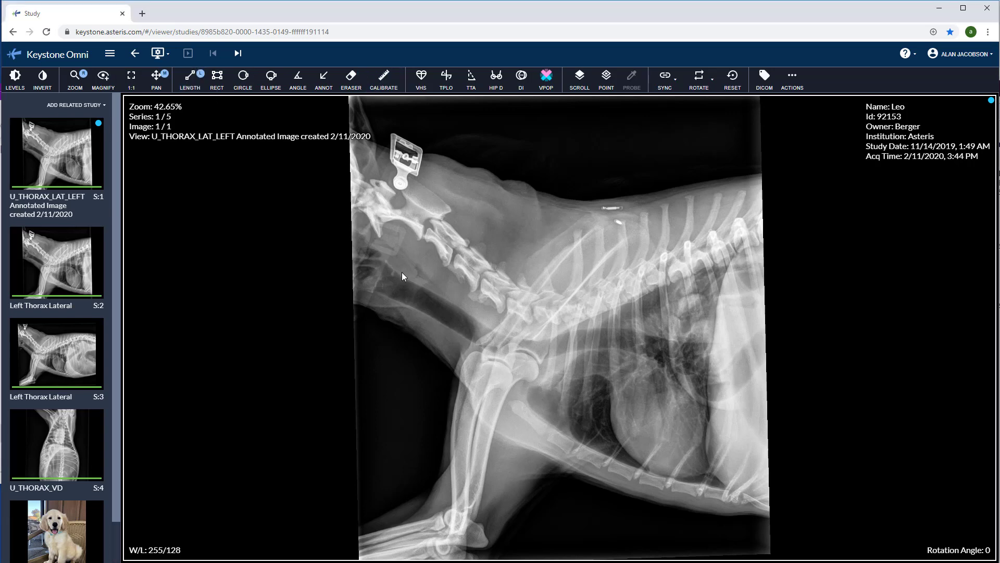
Step: Measure two lengths across the neck showing 492.58 mm, 436.24 mm and a 4.0° angle
{"action": "left_click_drag", "start_coordinate": [394, 268], "coordinate": [480, 319]}
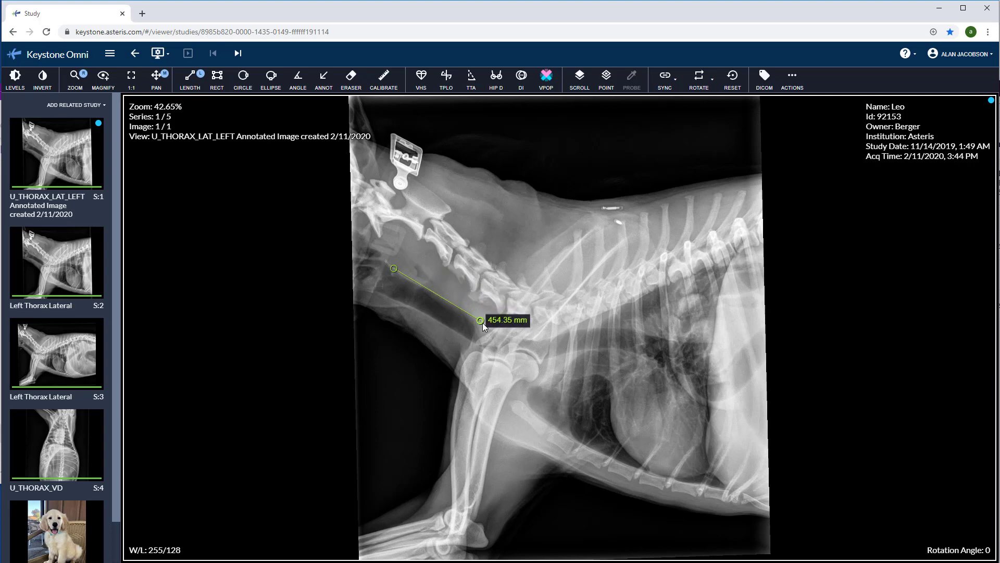
{"action": "left_click_drag", "start_coordinate": [479, 319], "coordinate": [479, 325]}
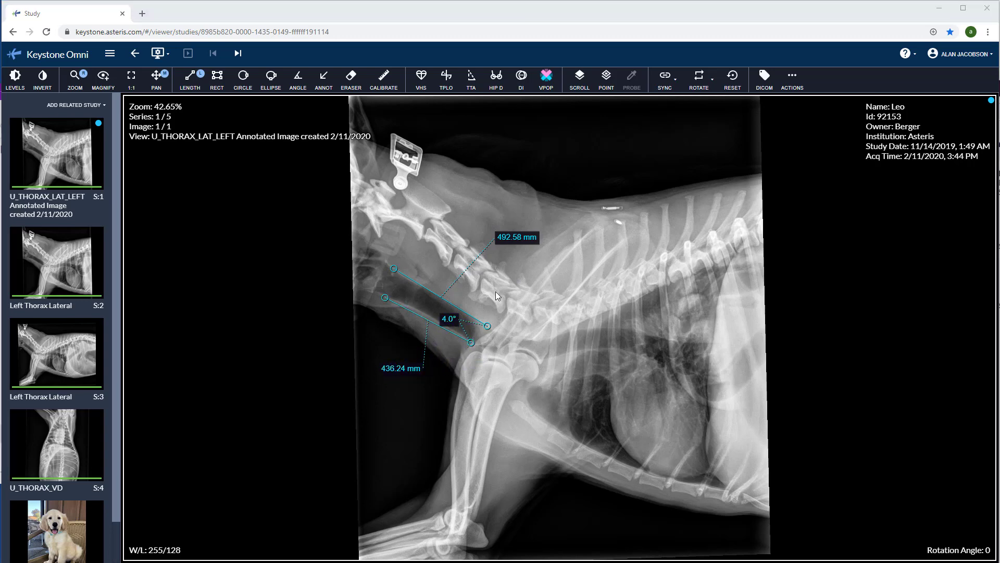
{"action": "left_click", "coordinate": [243, 79]}
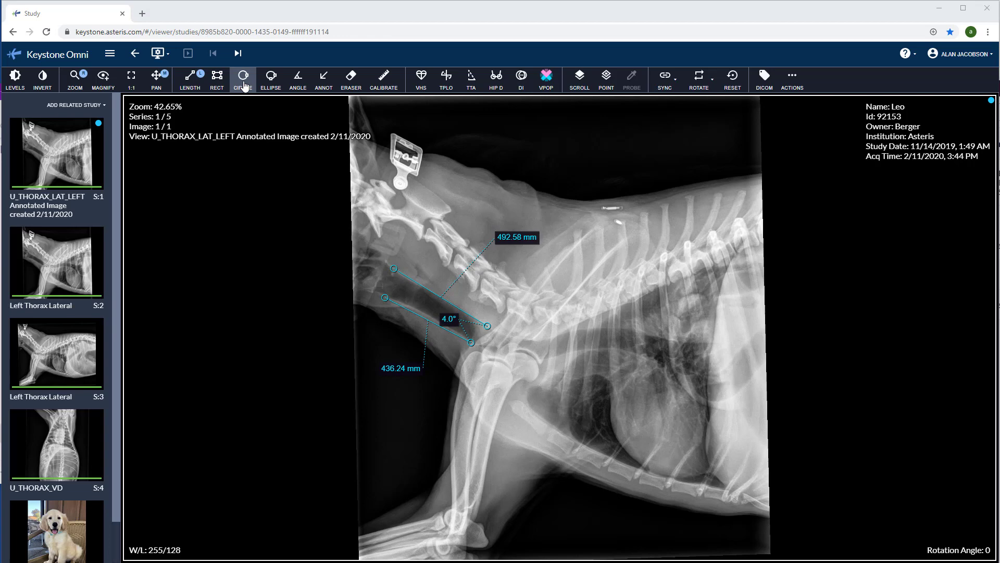
{"action": "mouse_move", "coordinate": [226, 84]}
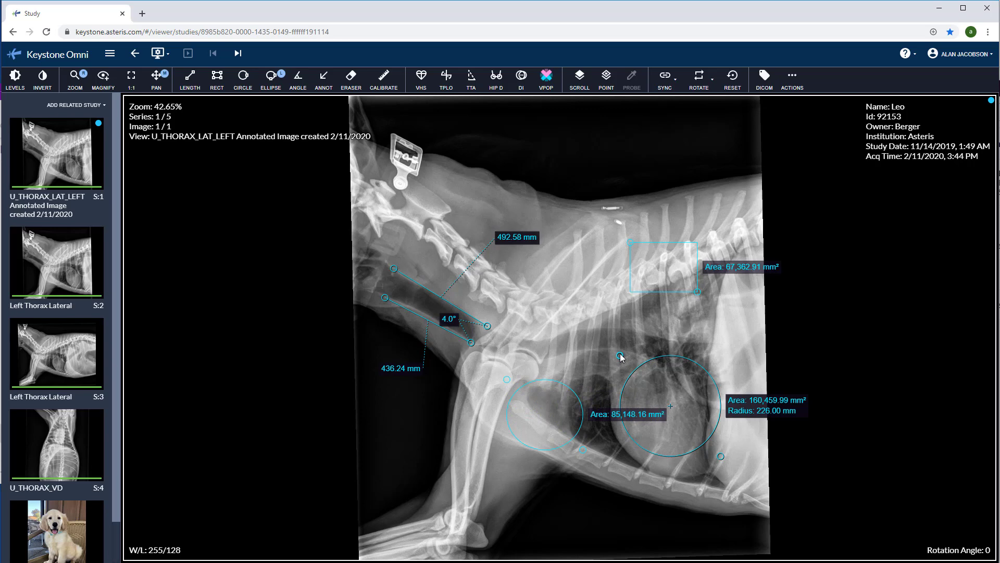
Step: Add circle and rectangle area measurements over the heart and lung fields
{"action": "left_click_drag", "start_coordinate": [622, 356], "coordinate": [620, 356]}
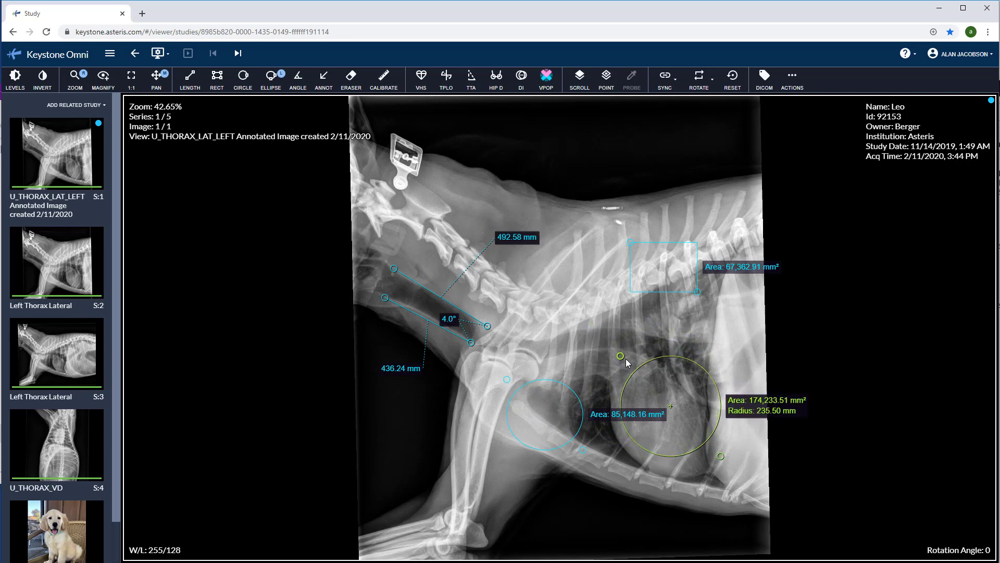
{"action": "left_click_drag", "start_coordinate": [619, 355], "coordinate": [615, 350]}
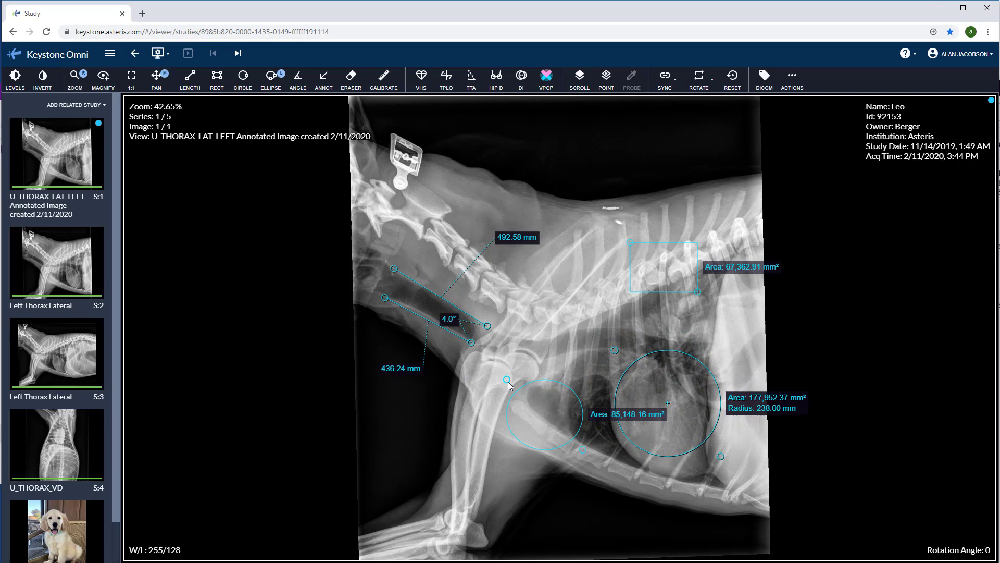
{"action": "left_click_drag", "start_coordinate": [508, 379], "coordinate": [517, 388]}
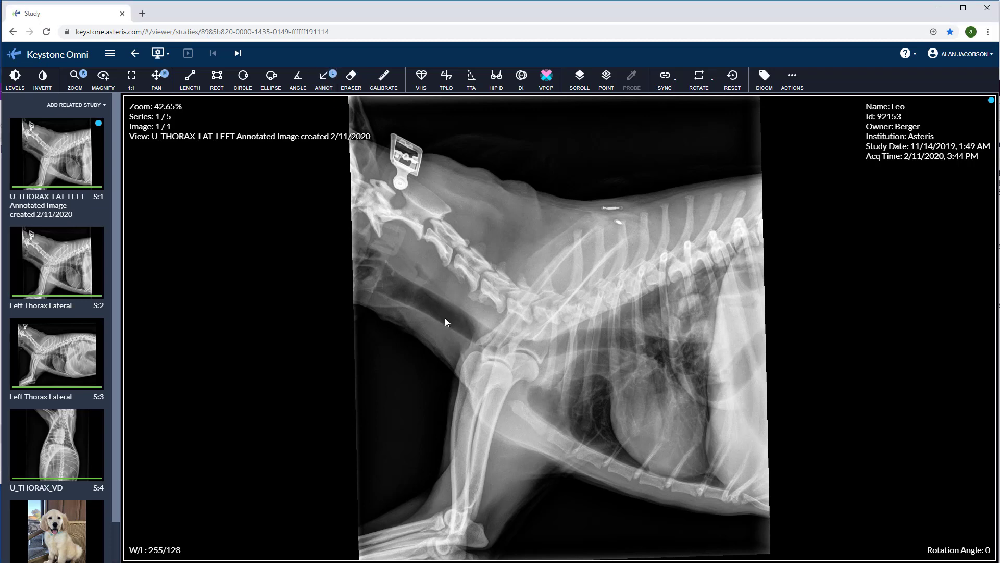
Step: Place a 'Trachea' text label with a pointer line aimed at the windpipe
{"action": "left_click_drag", "start_coordinate": [428, 326], "coordinate": [441, 319]}
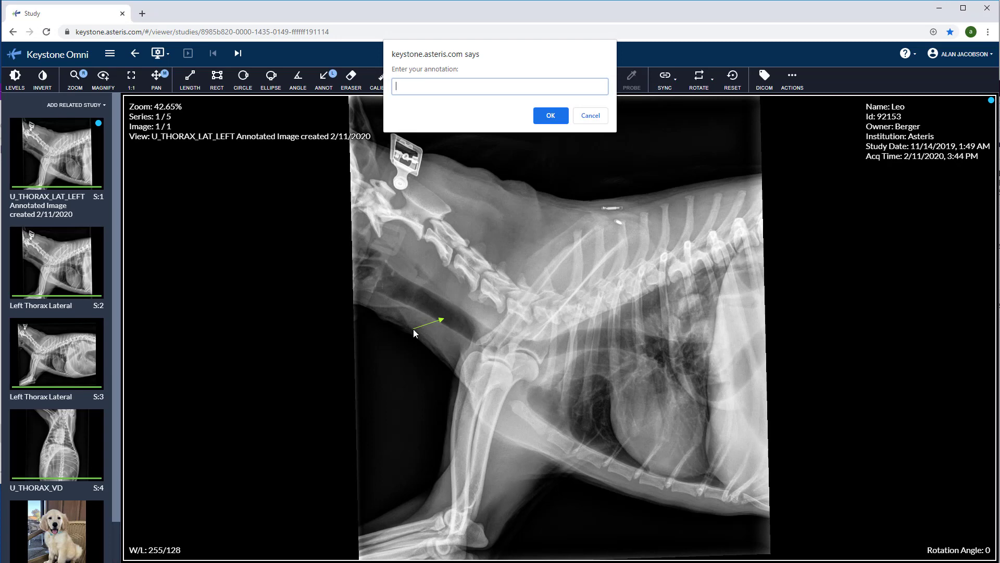
{"action": "type", "text": "Tr"}
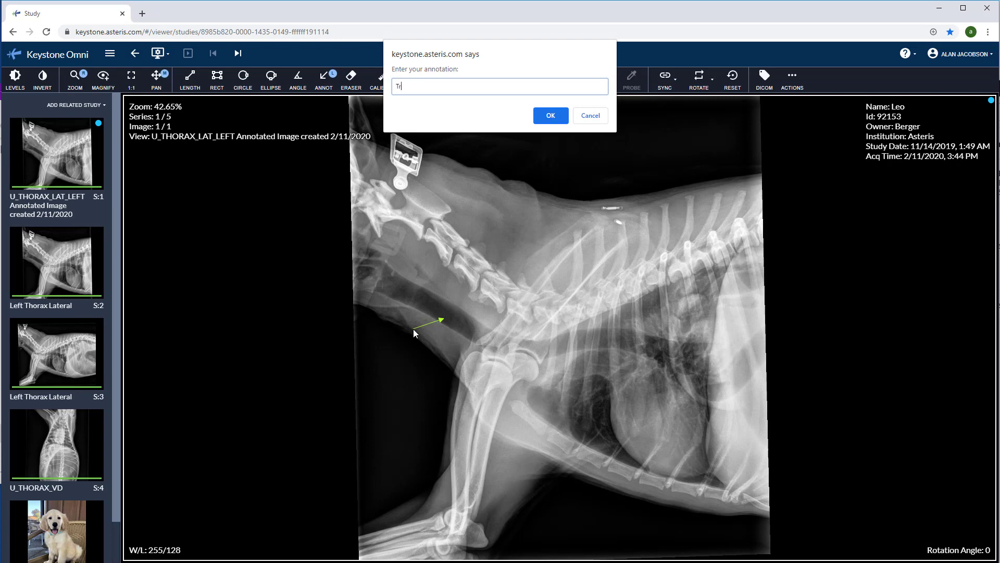
{"action": "left_click", "coordinate": [550, 116]}
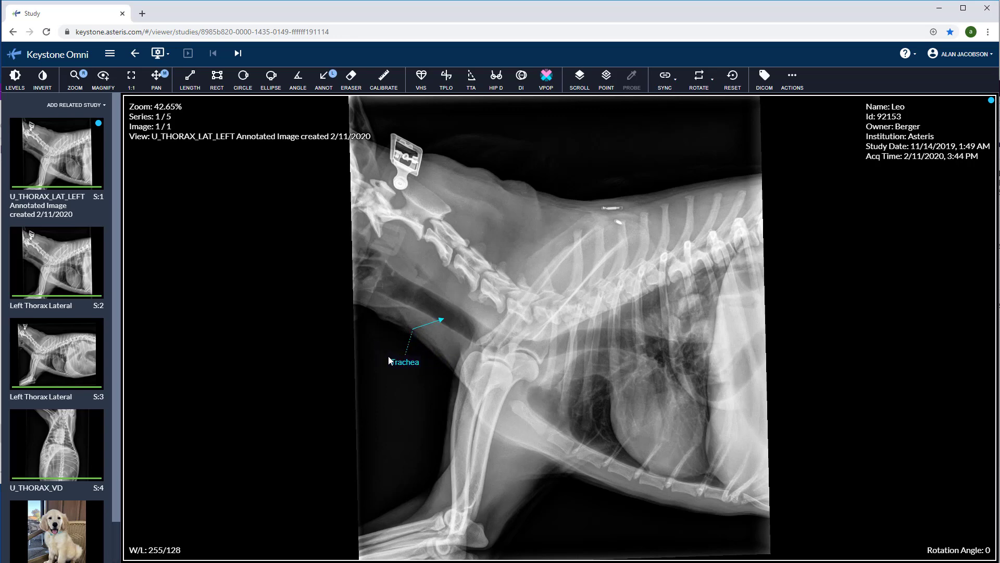
{"action": "mouse_move", "coordinate": [391, 381]}
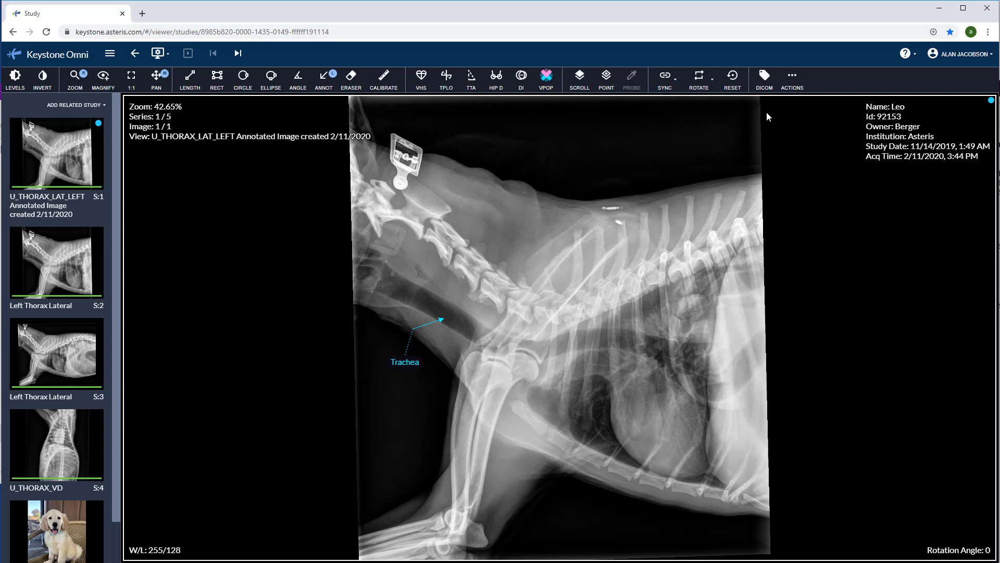
Step: Burn in the annotations via Actions, adding a new annotated image to the study
{"action": "left_click", "coordinate": [792, 76]}
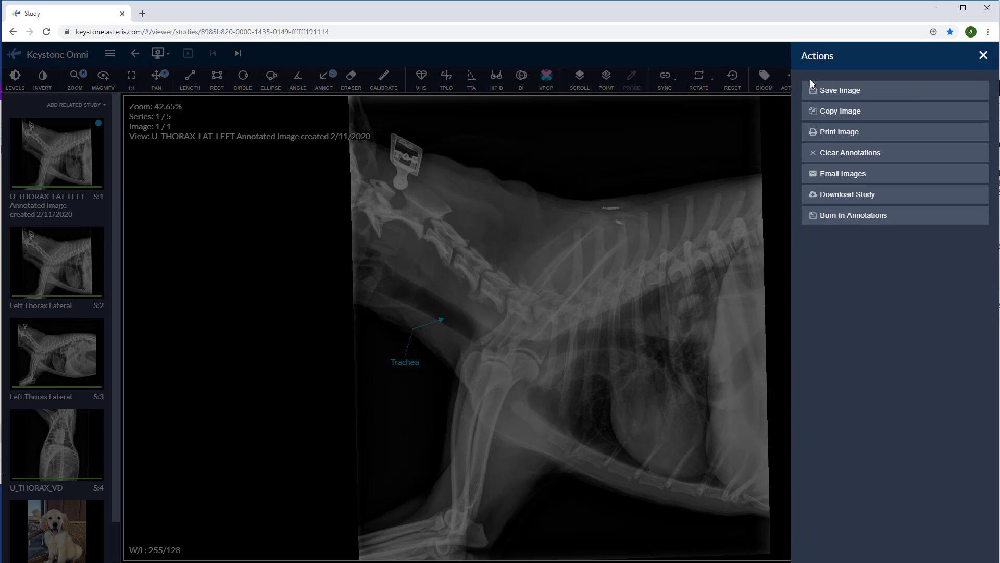
{"action": "mouse_move", "coordinate": [874, 215]}
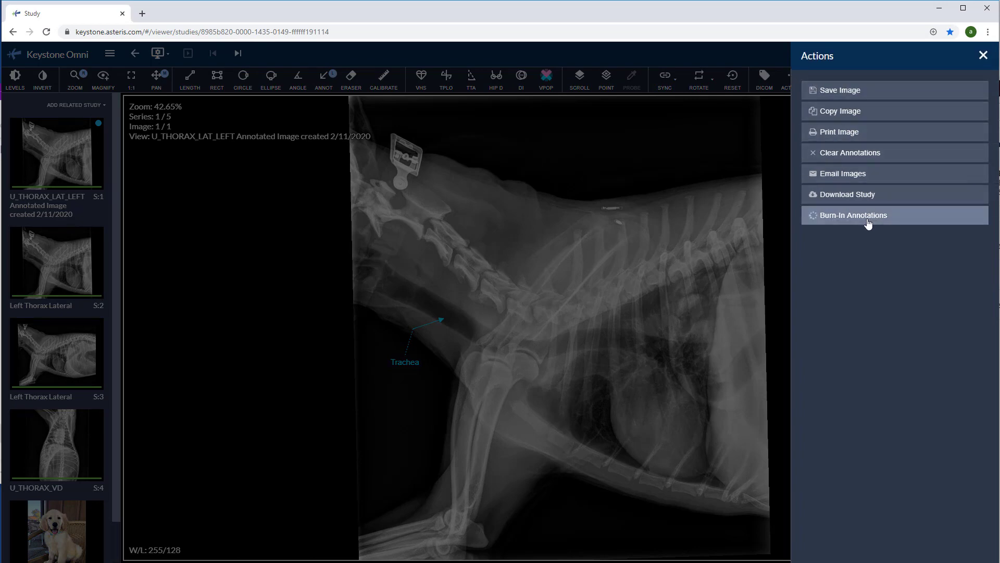
{"action": "left_click", "coordinate": [854, 214]}
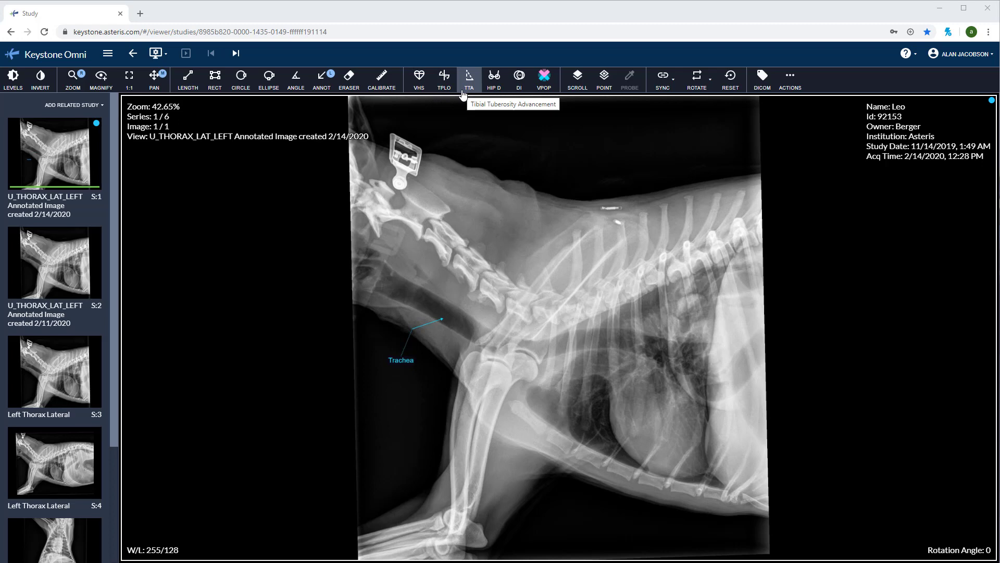
{"action": "mouse_move", "coordinate": [494, 76]}
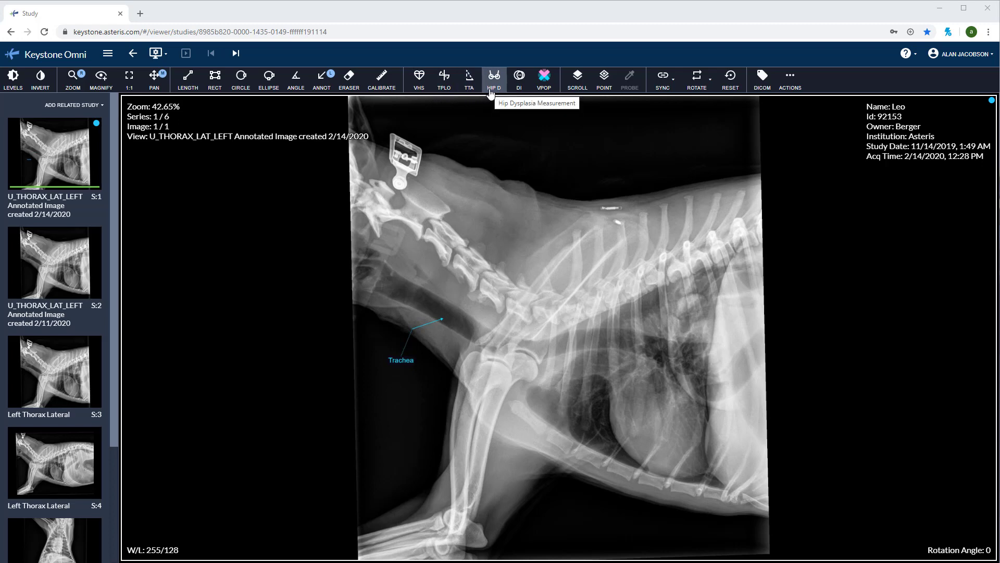
{"action": "mouse_move", "coordinate": [519, 79]}
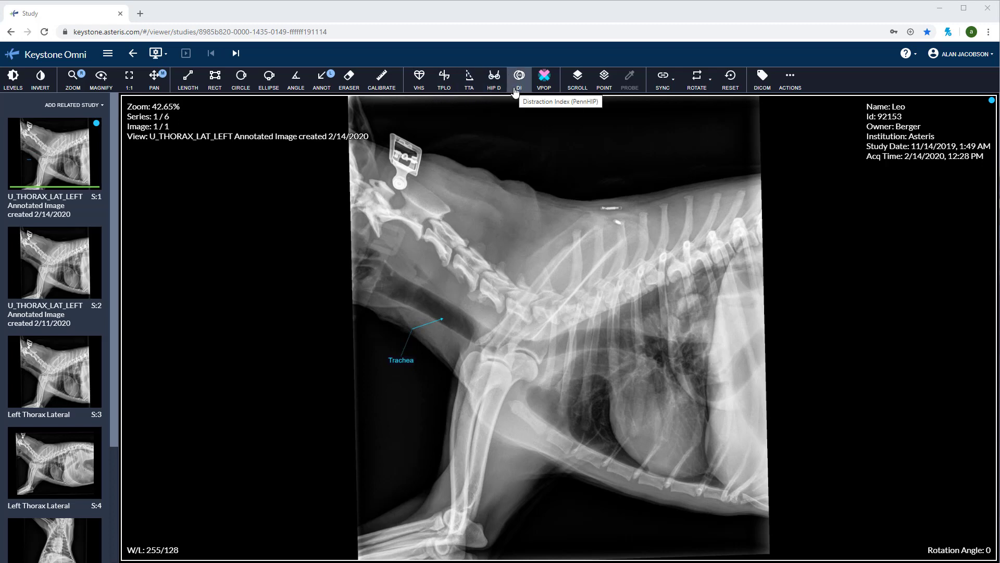
{"action": "mouse_move", "coordinate": [530, 91]}
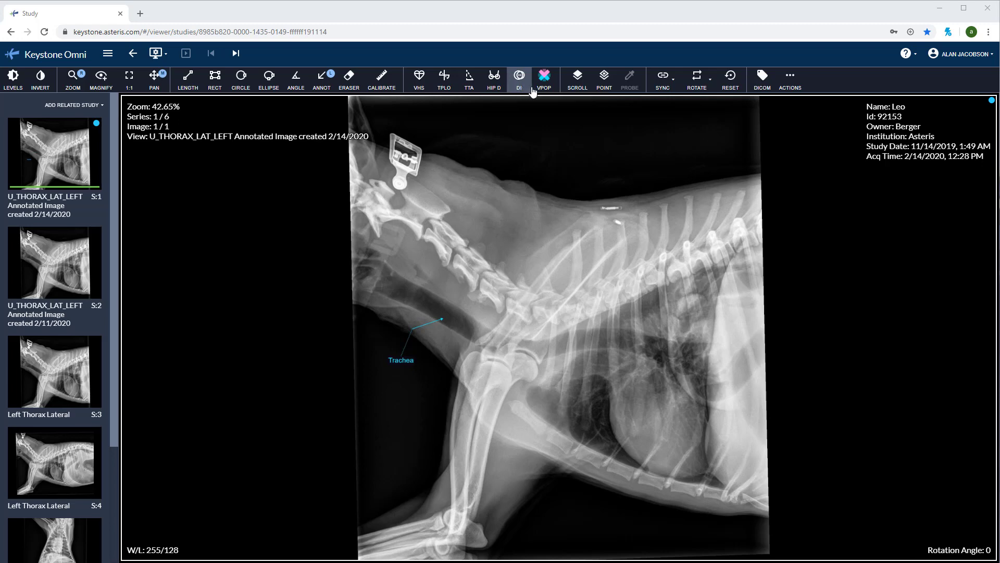
{"action": "mouse_move", "coordinate": [543, 76]}
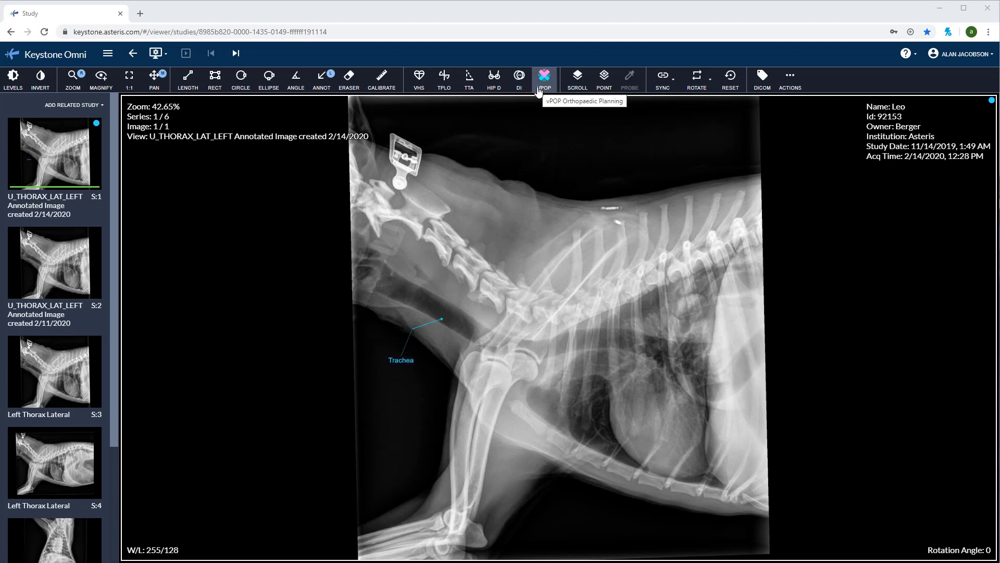
{"action": "mouse_move", "coordinate": [406, 87]}
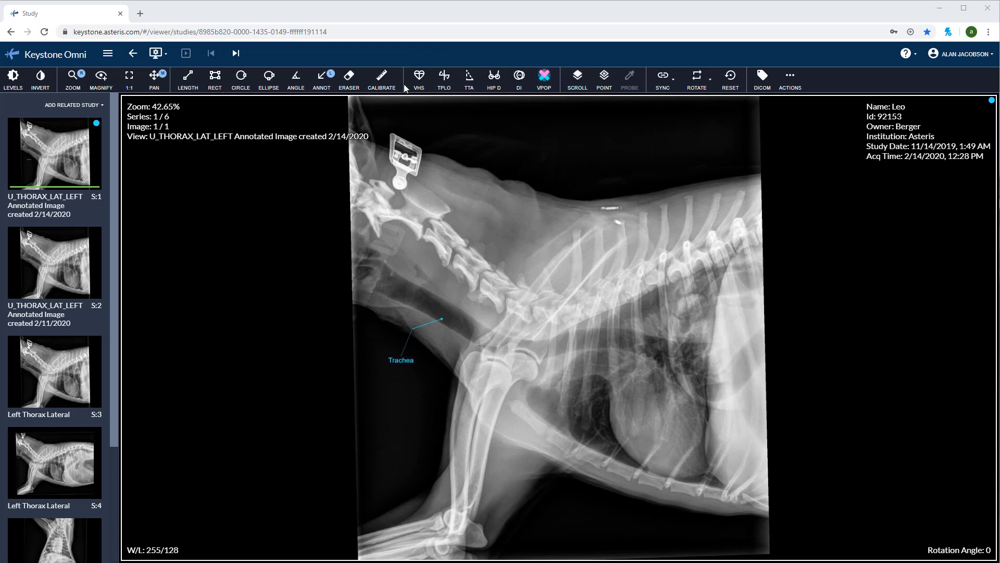
{"action": "mouse_move", "coordinate": [564, 115]}
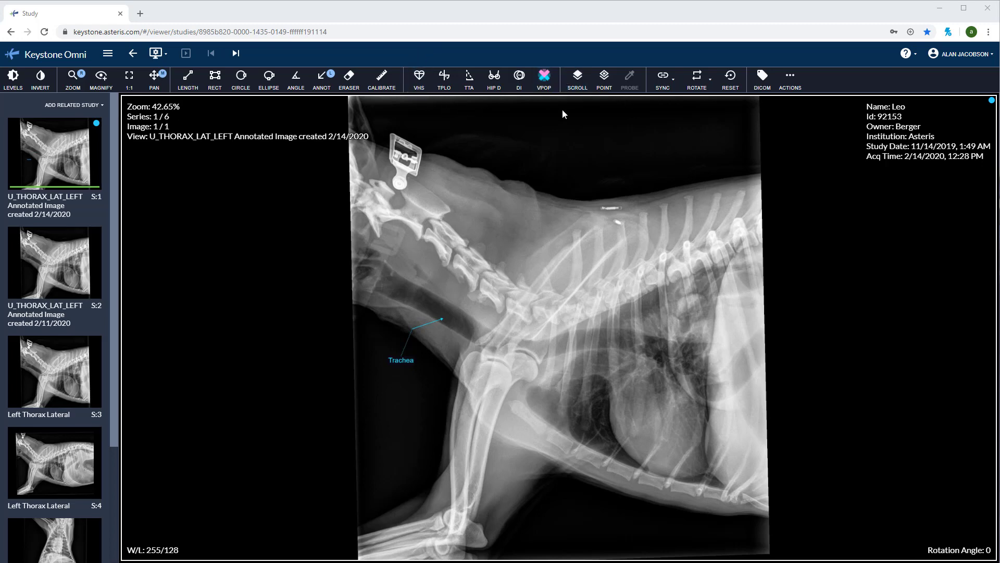
{"action": "mouse_move", "coordinate": [600, 100]}
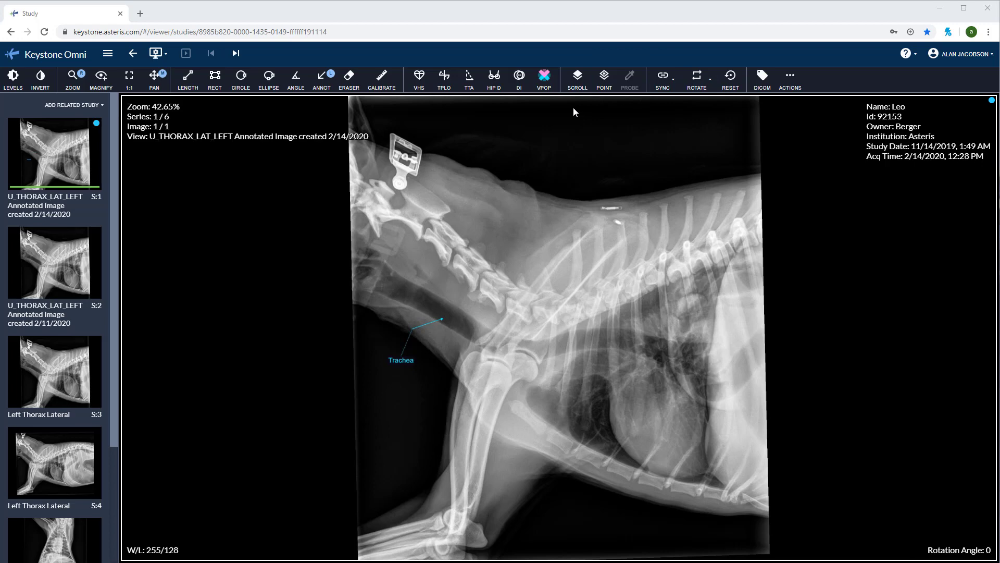
{"action": "mouse_move", "coordinate": [555, 103]}
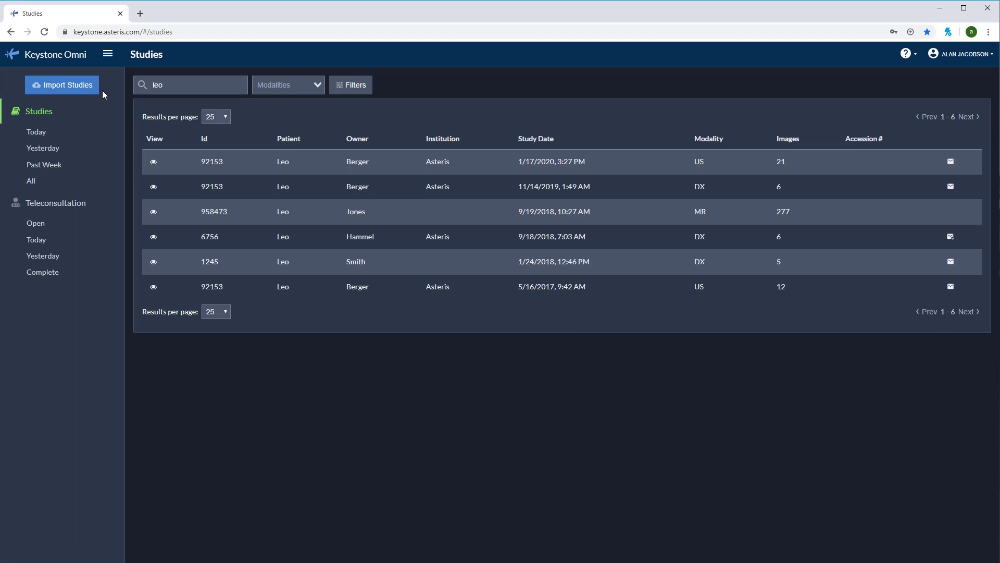
Step: Bring up the Import Studies dialog from Leo's study list, then dismiss it
{"action": "left_click", "coordinate": [62, 84]}
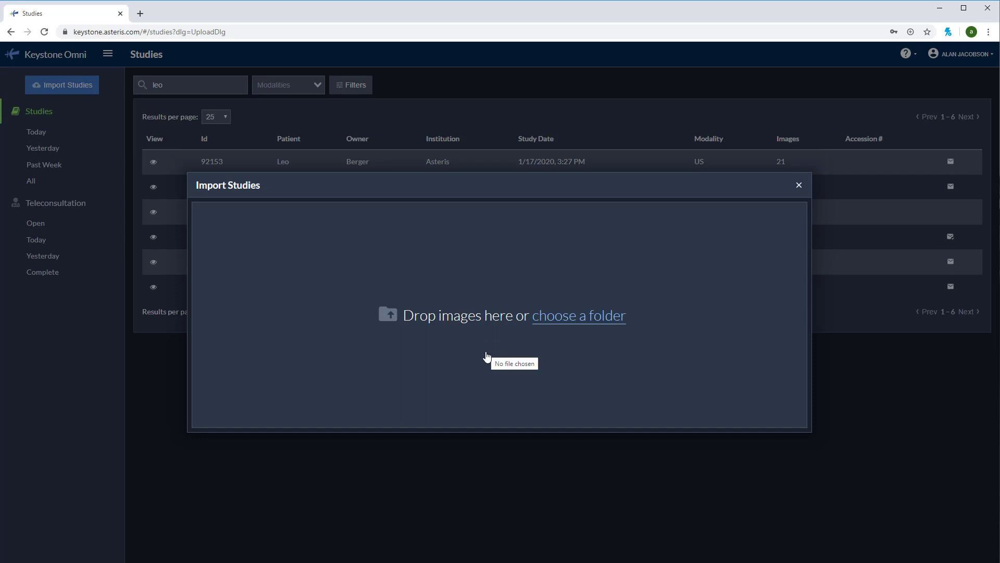
{"action": "mouse_move", "coordinate": [606, 324]}
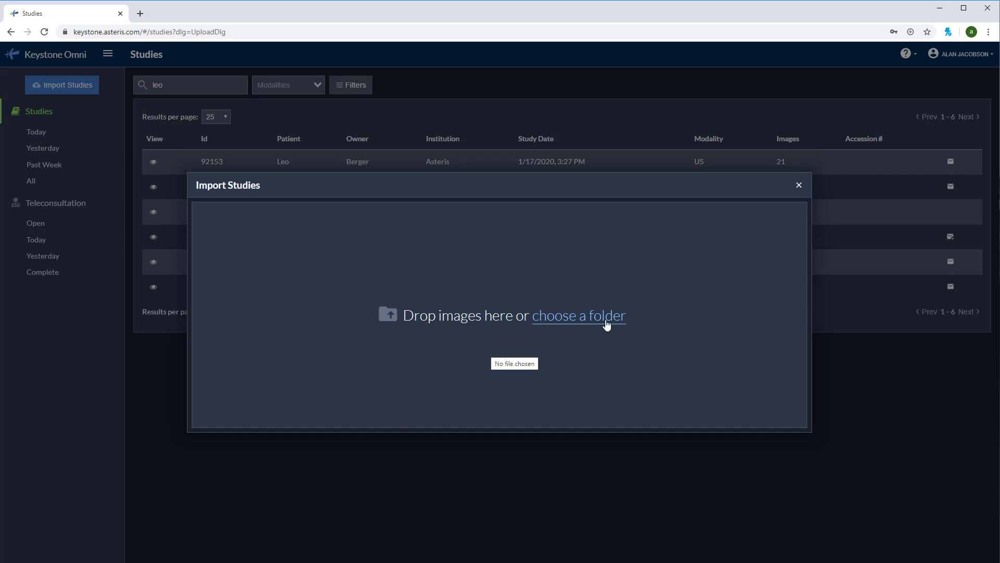
{"action": "mouse_move", "coordinate": [580, 352]}
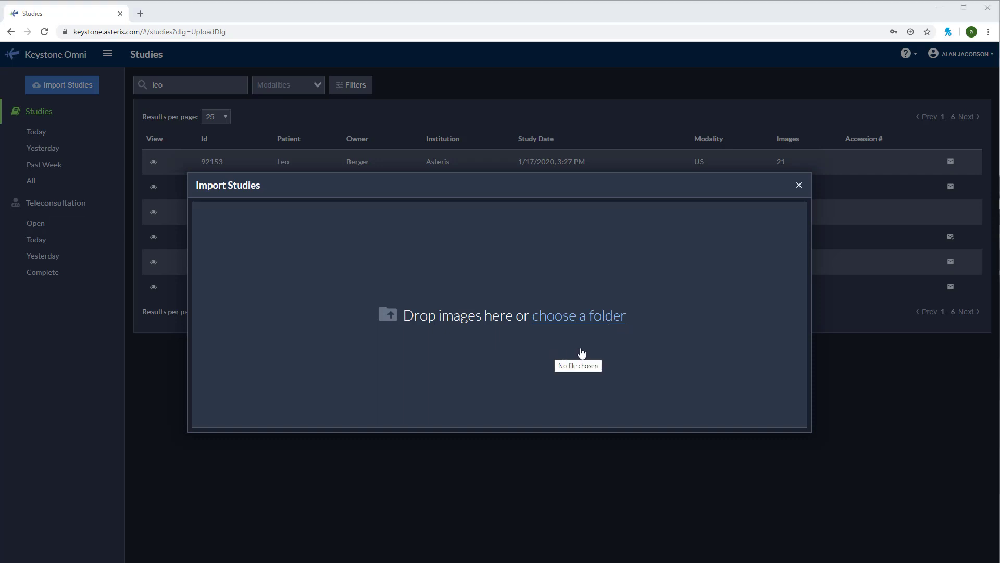
{"action": "mouse_move", "coordinate": [589, 352]}
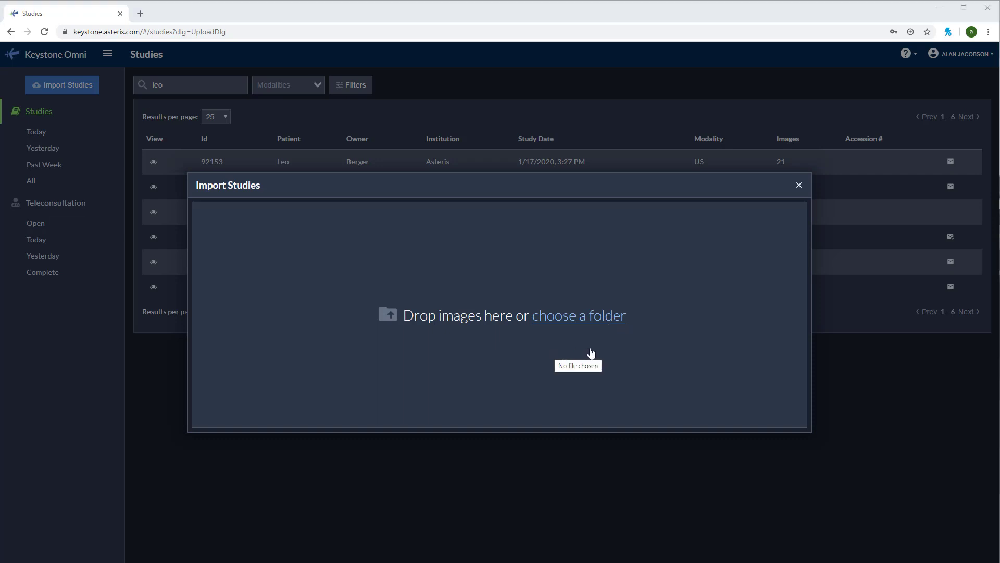
{"action": "mouse_move", "coordinate": [617, 357]}
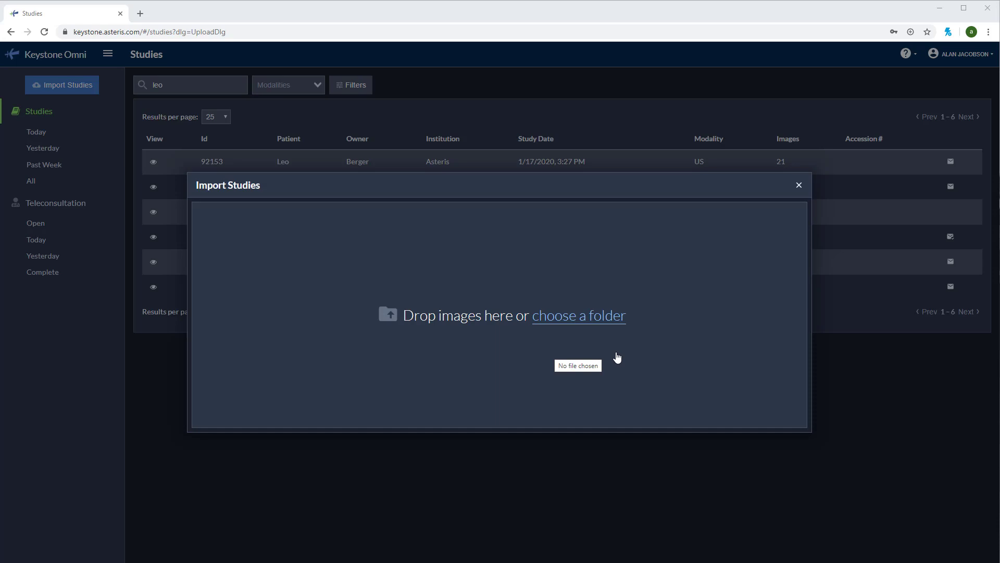
{"action": "mouse_move", "coordinate": [796, 195]}
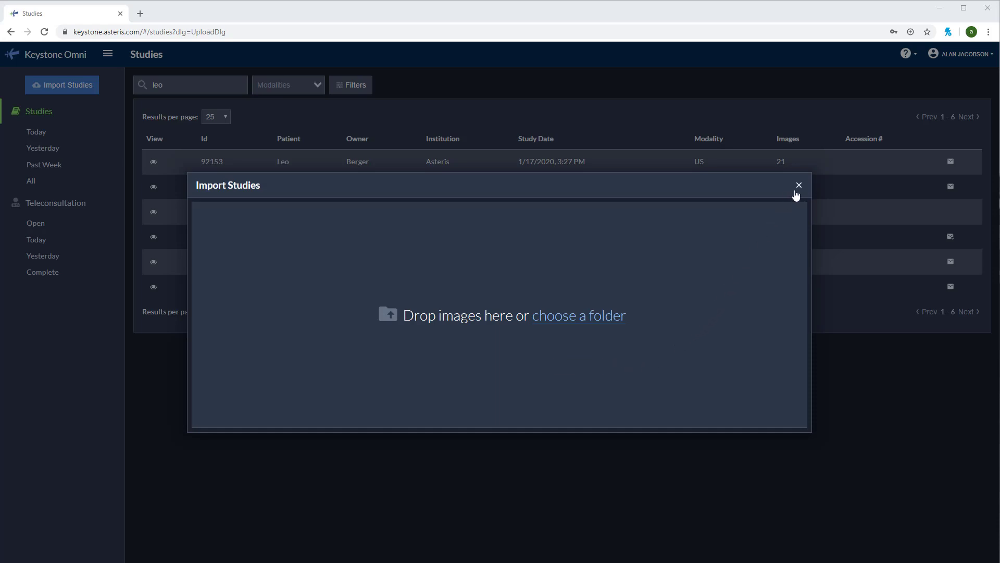
{"action": "left_click", "coordinate": [798, 185]}
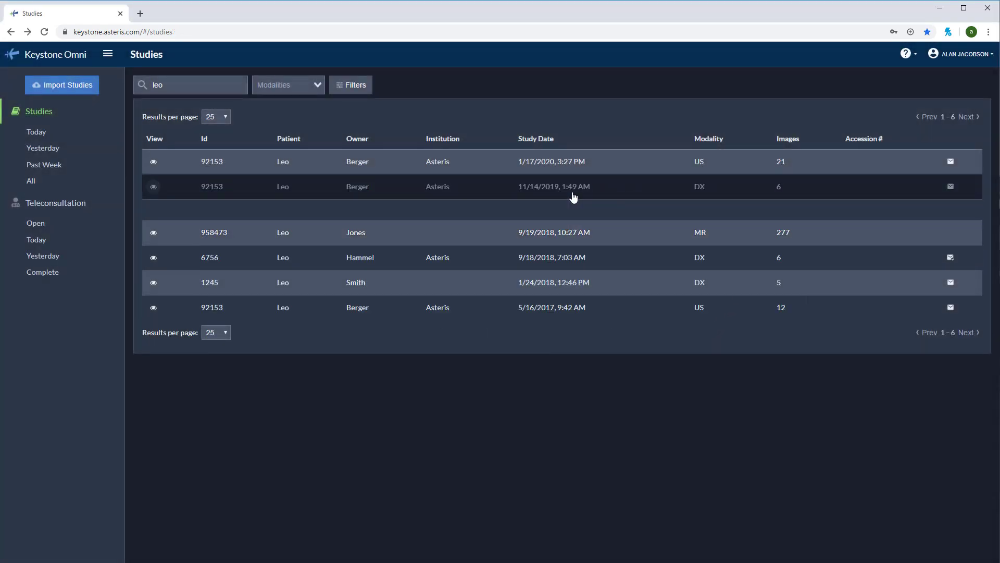